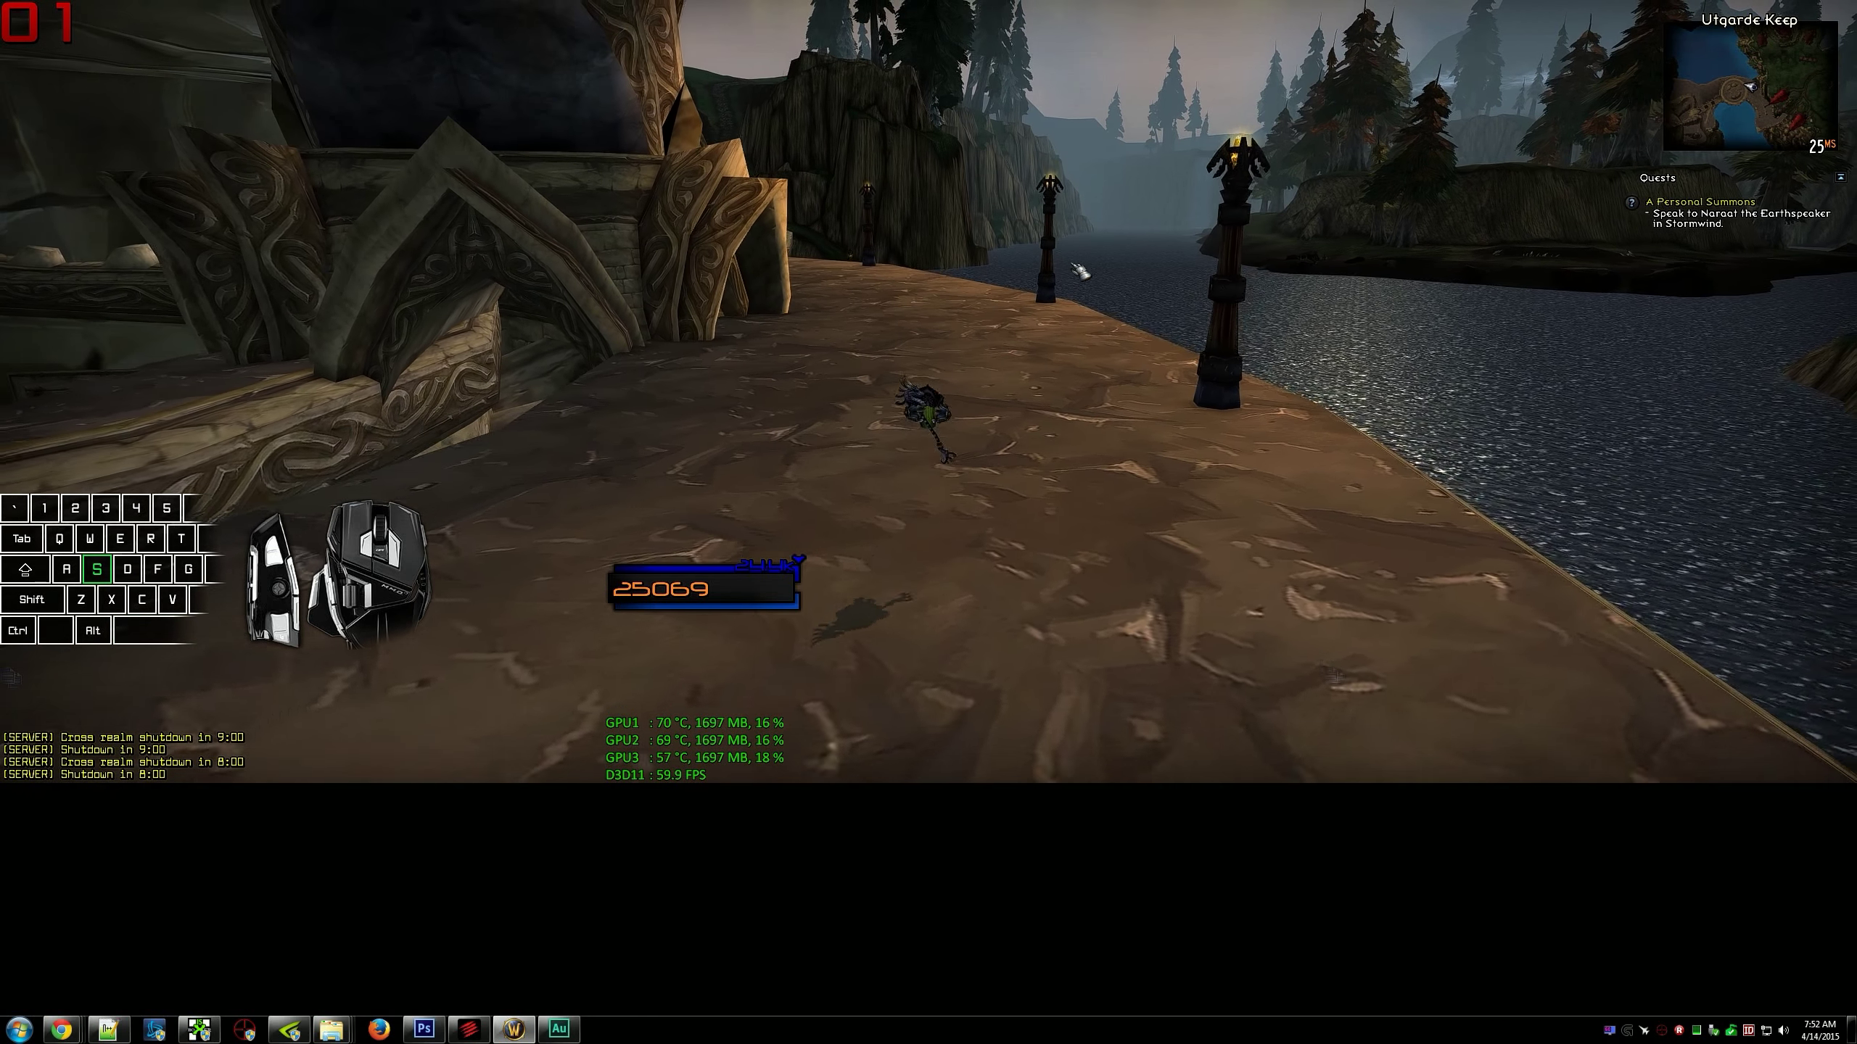
Press D and Shift in World of Warcraft to show the overlay highlighting pressed keys.
key("d")
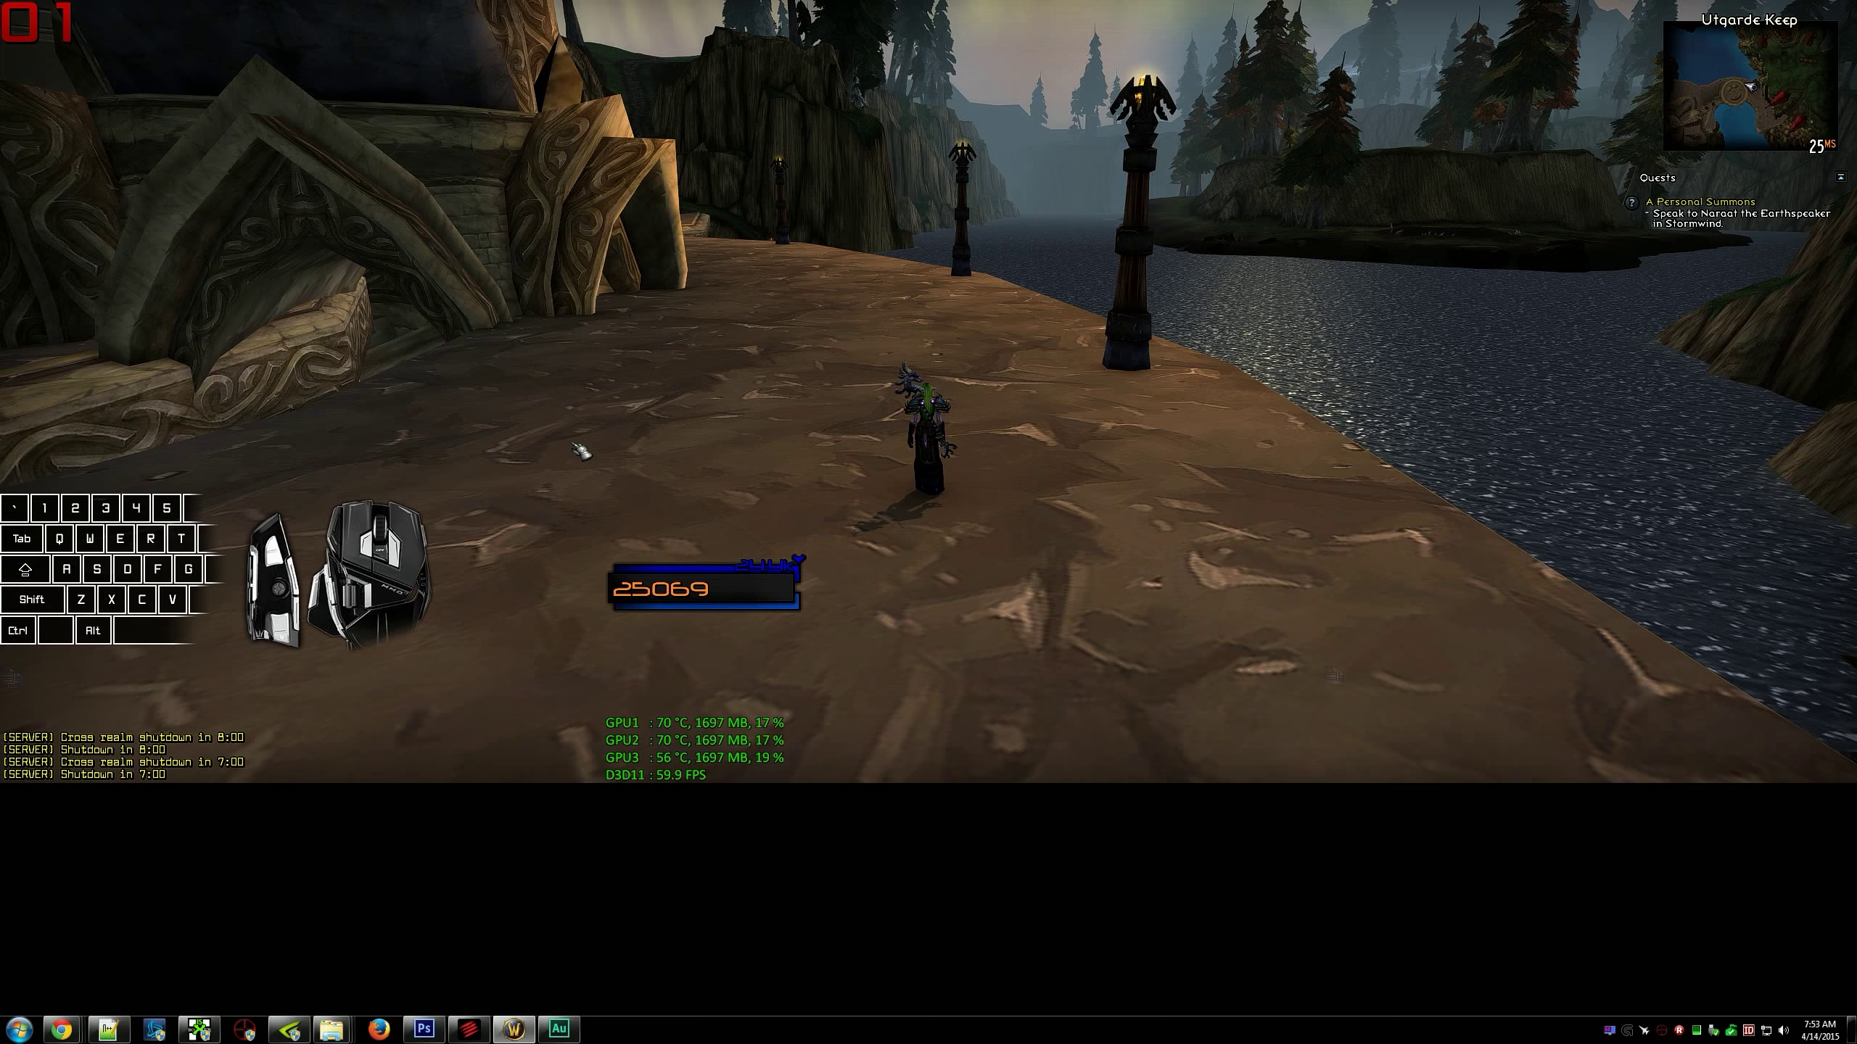
key("shift")
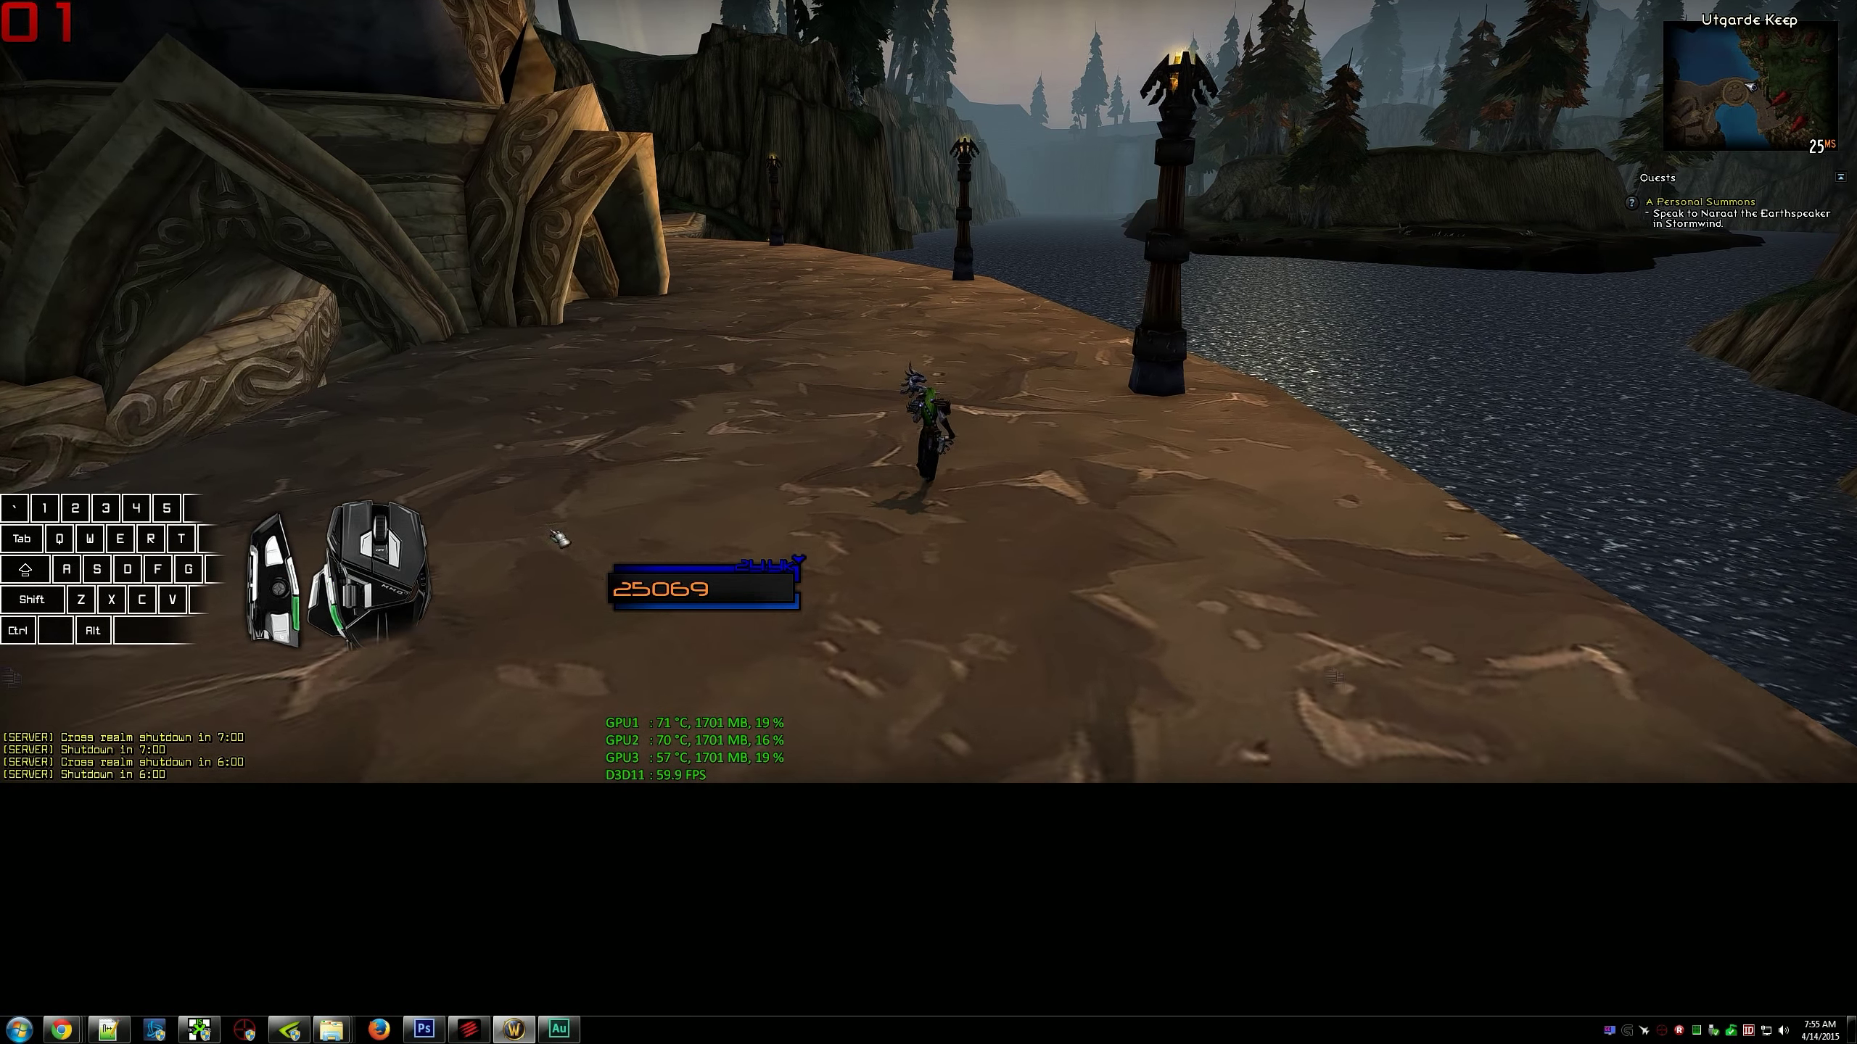
key("d")
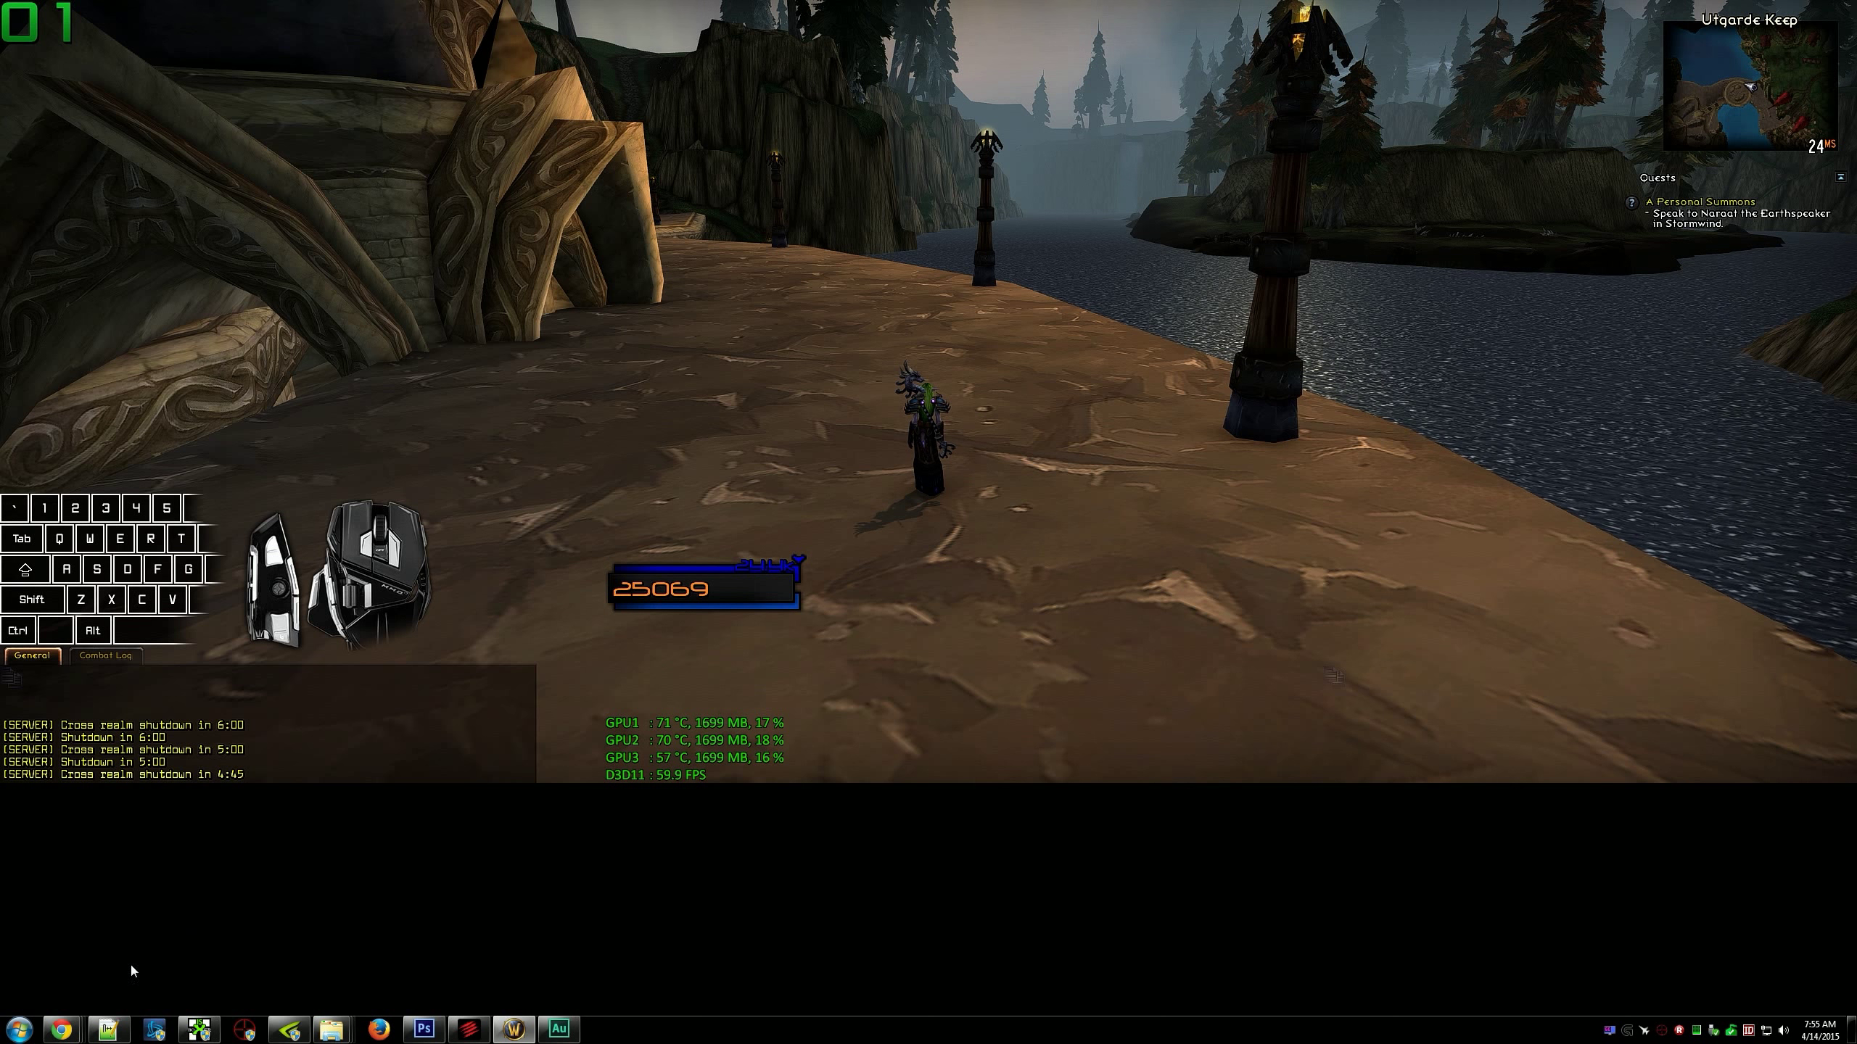
Review mouse_overlay.psd and its layers in Photoshop, then bring up the keyboard overlay XML in Notepad++.
left_click(422, 1029)
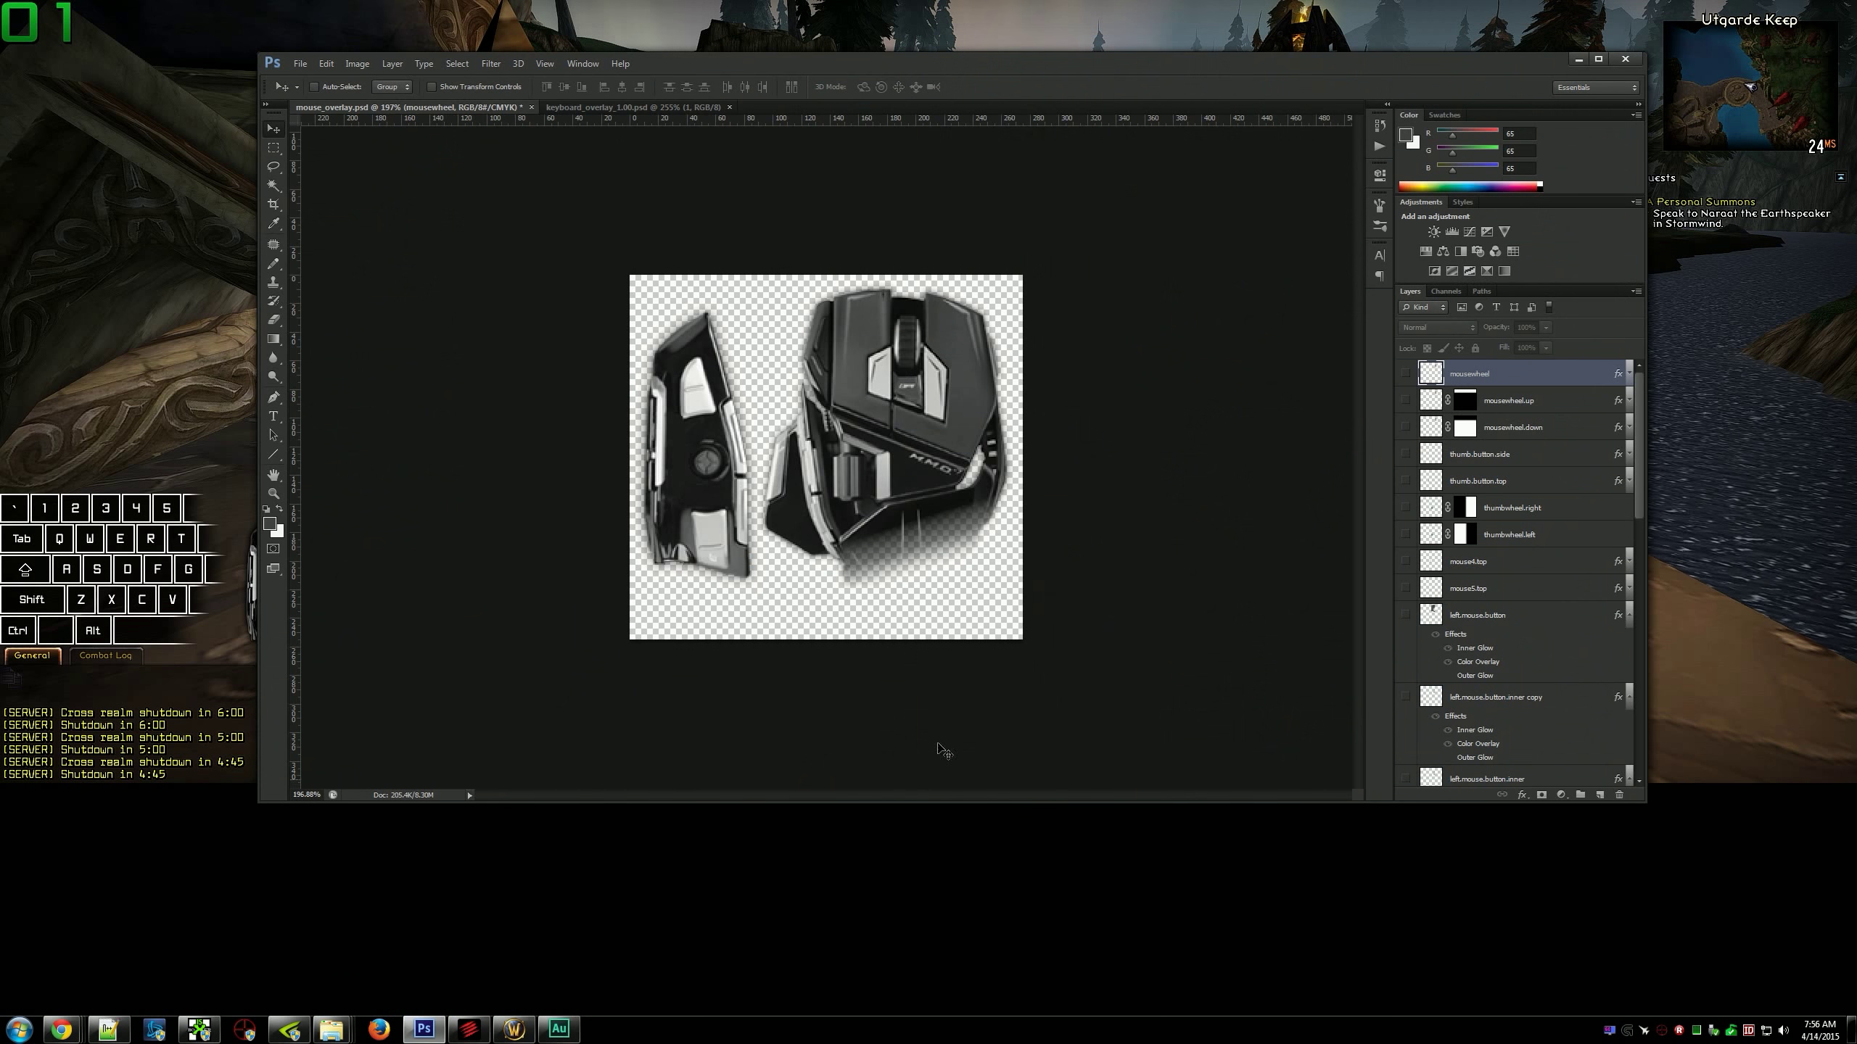
mouse_move(1385, 443)
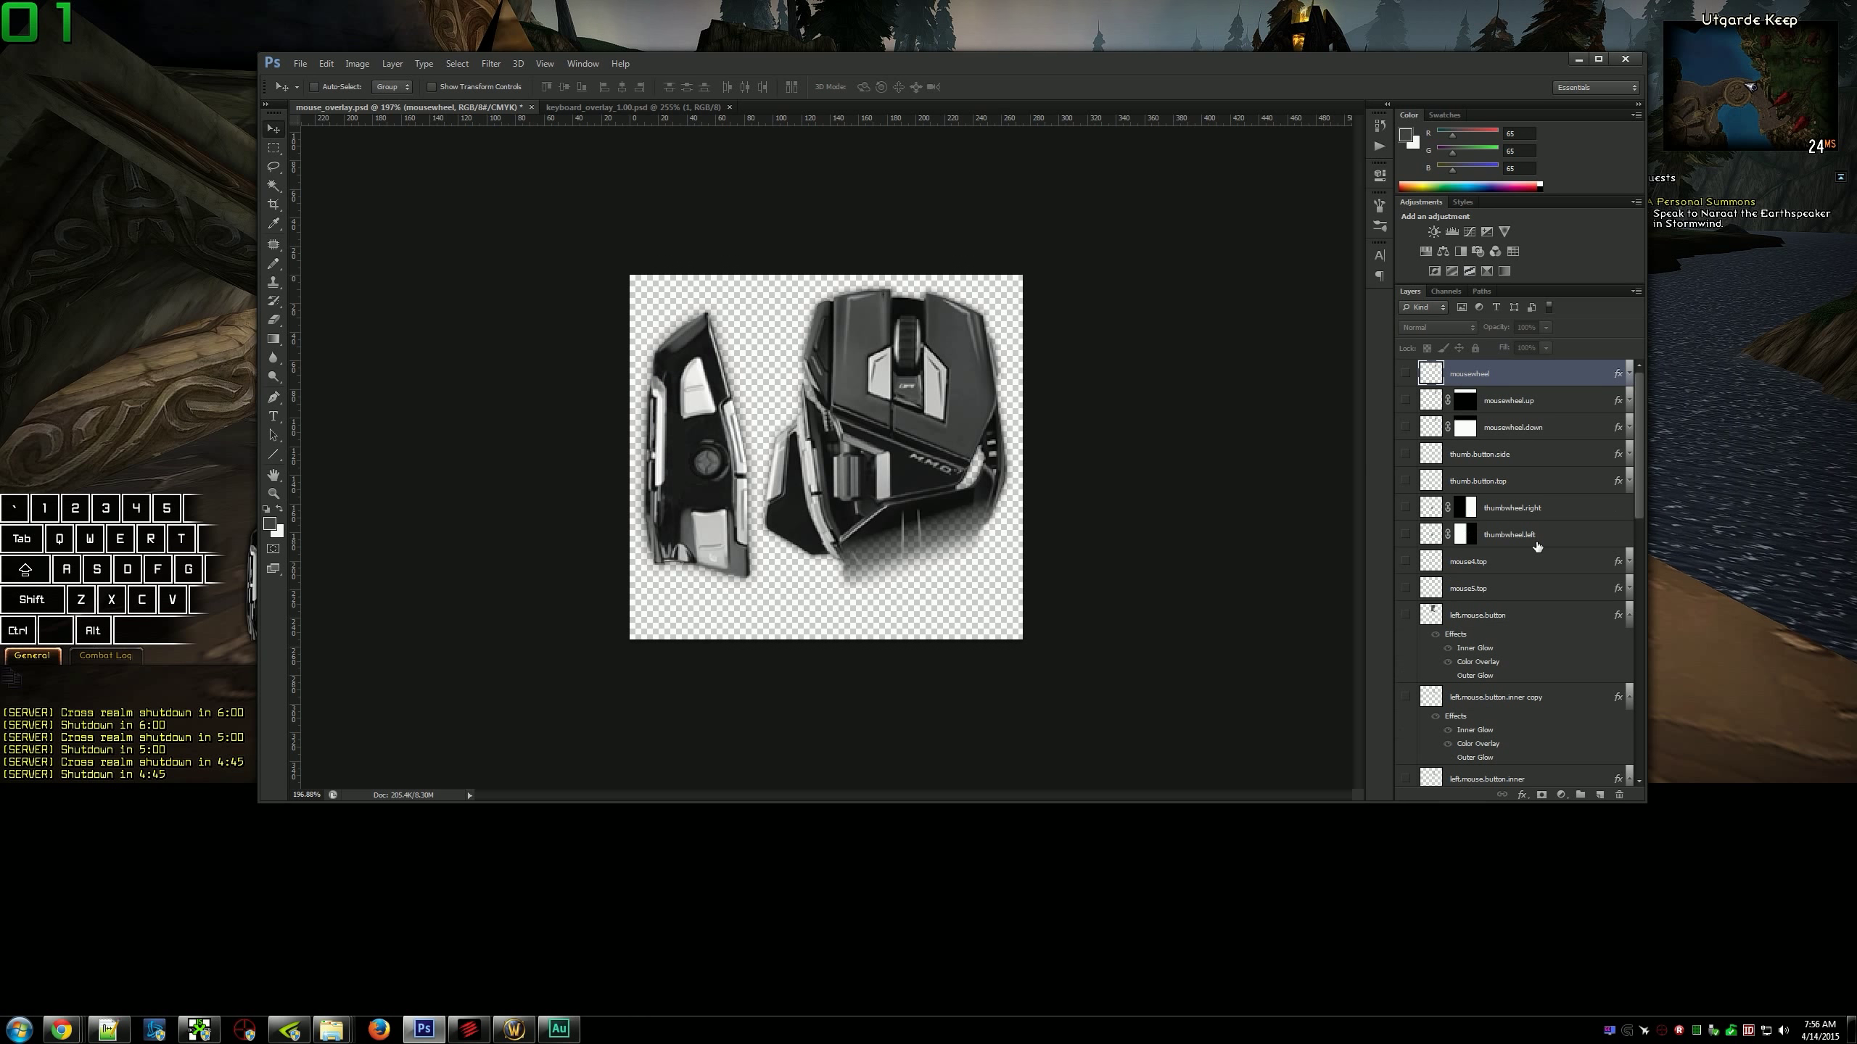
scroll("down", 3)
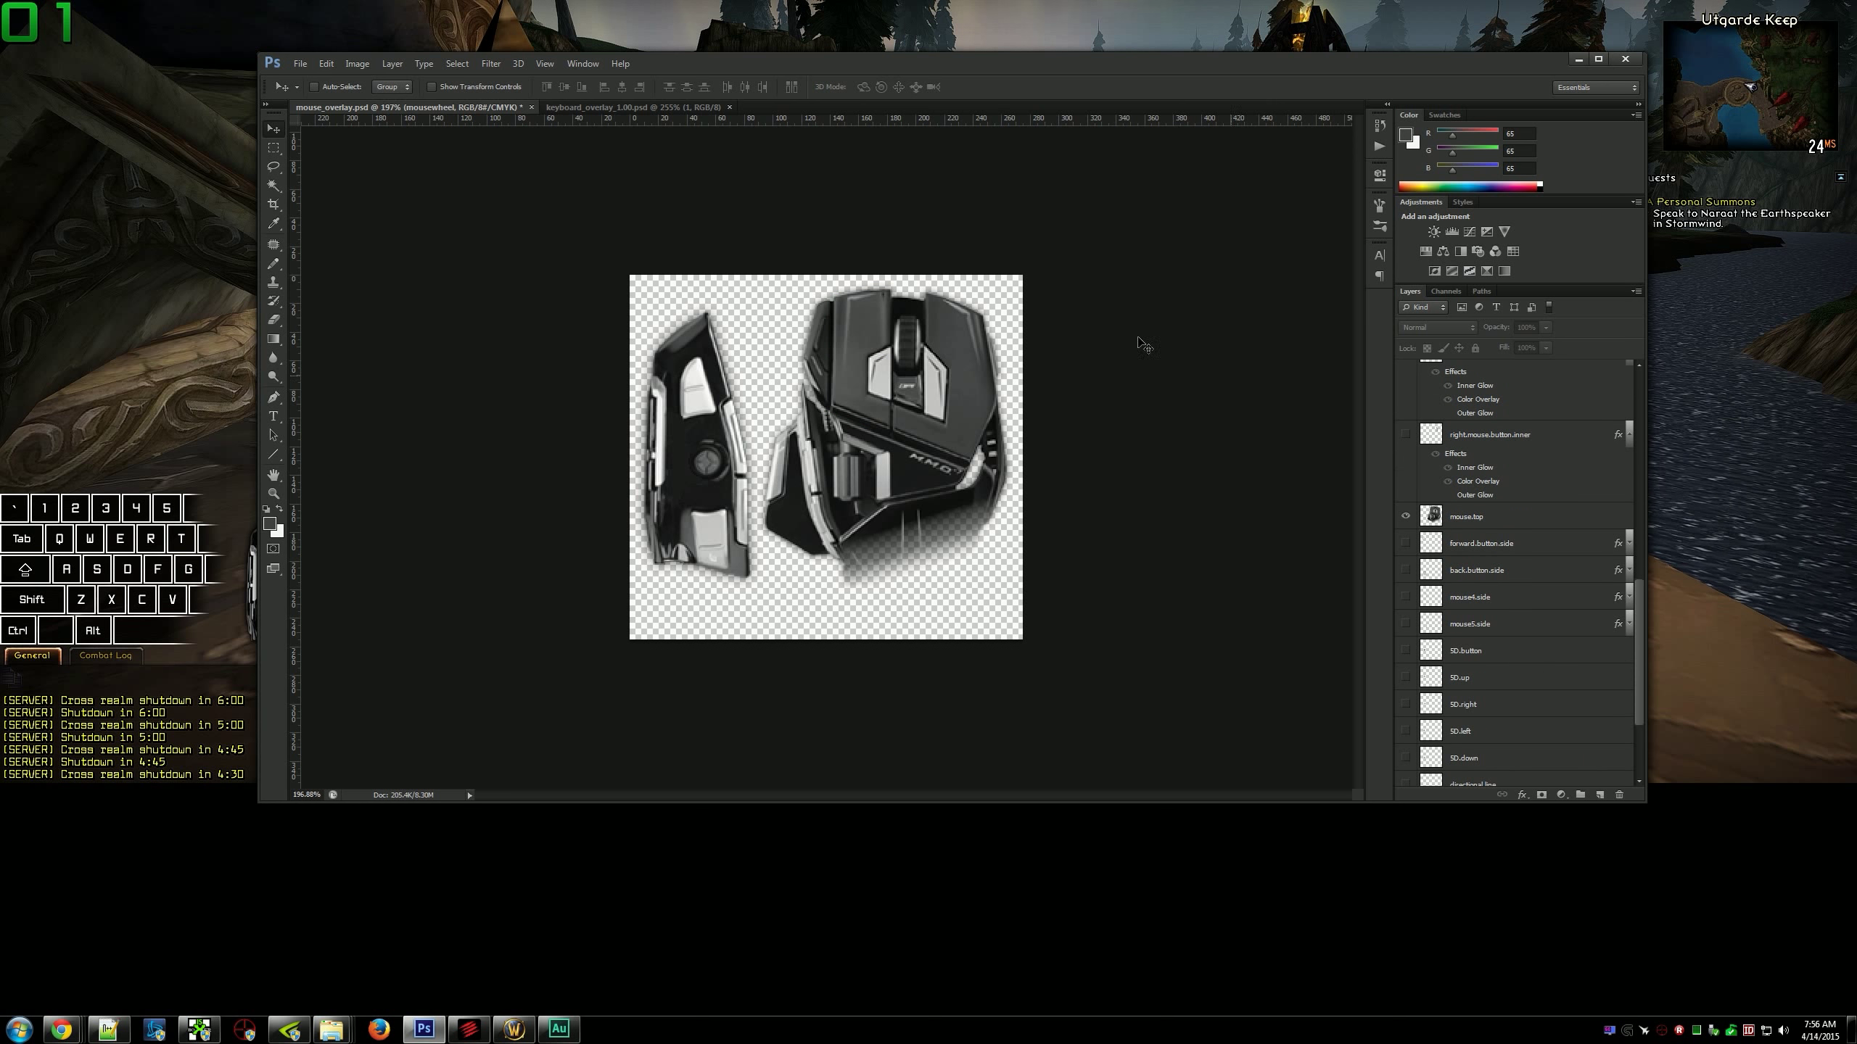
left_click(634, 106)
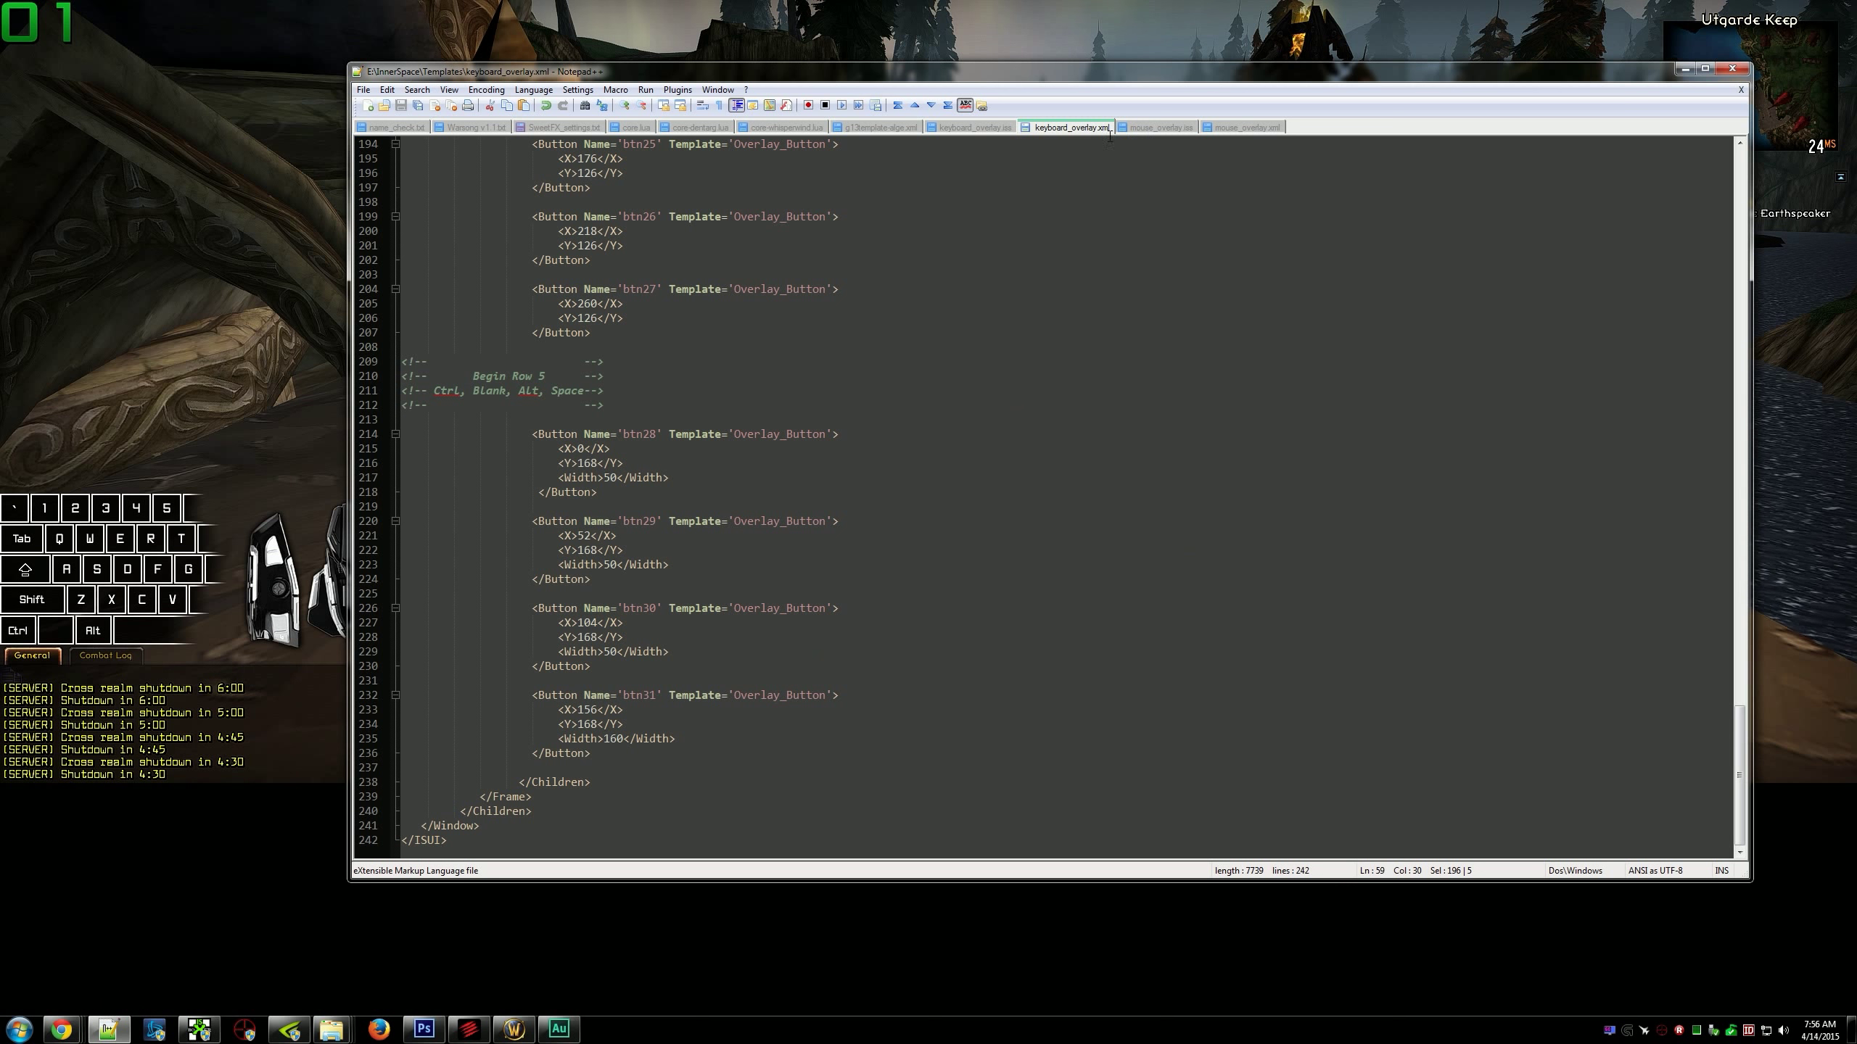
Show keyboard_overlay.iss, the script mapping each key to press and release states.
left_click(971, 126)
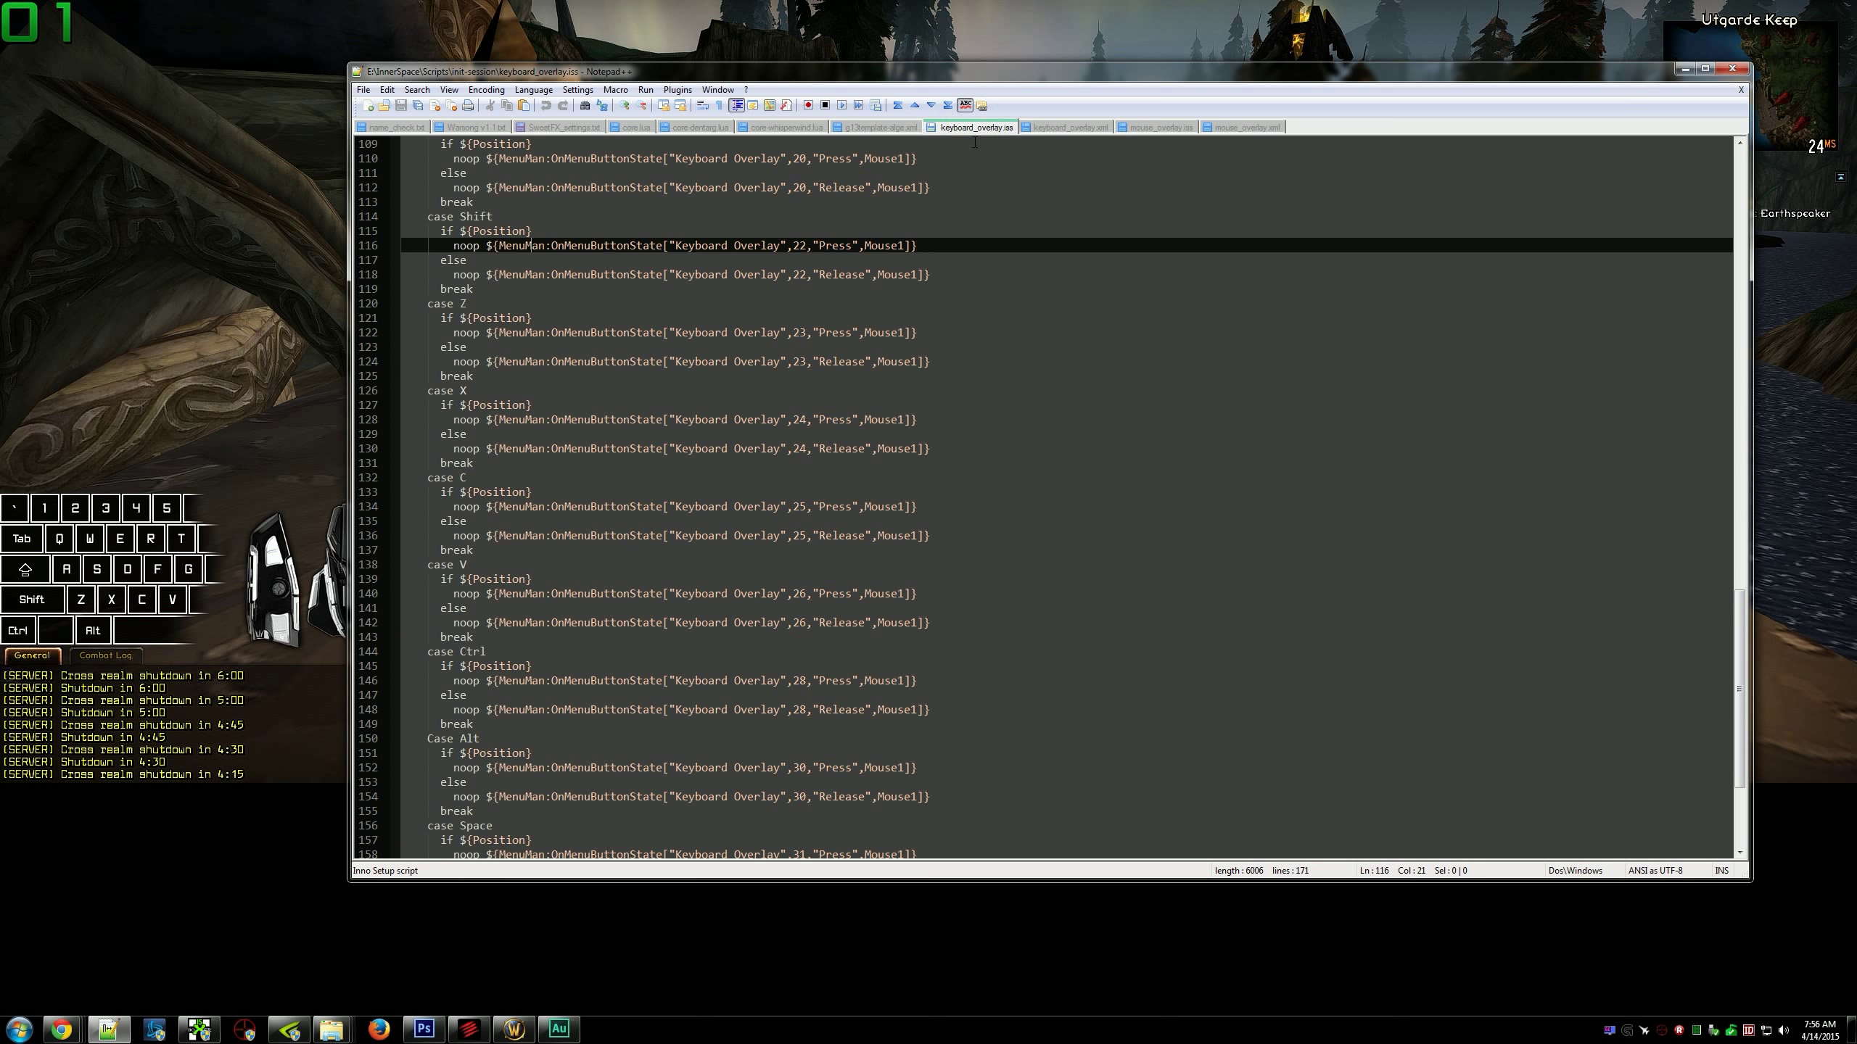
left_click(1066, 126)
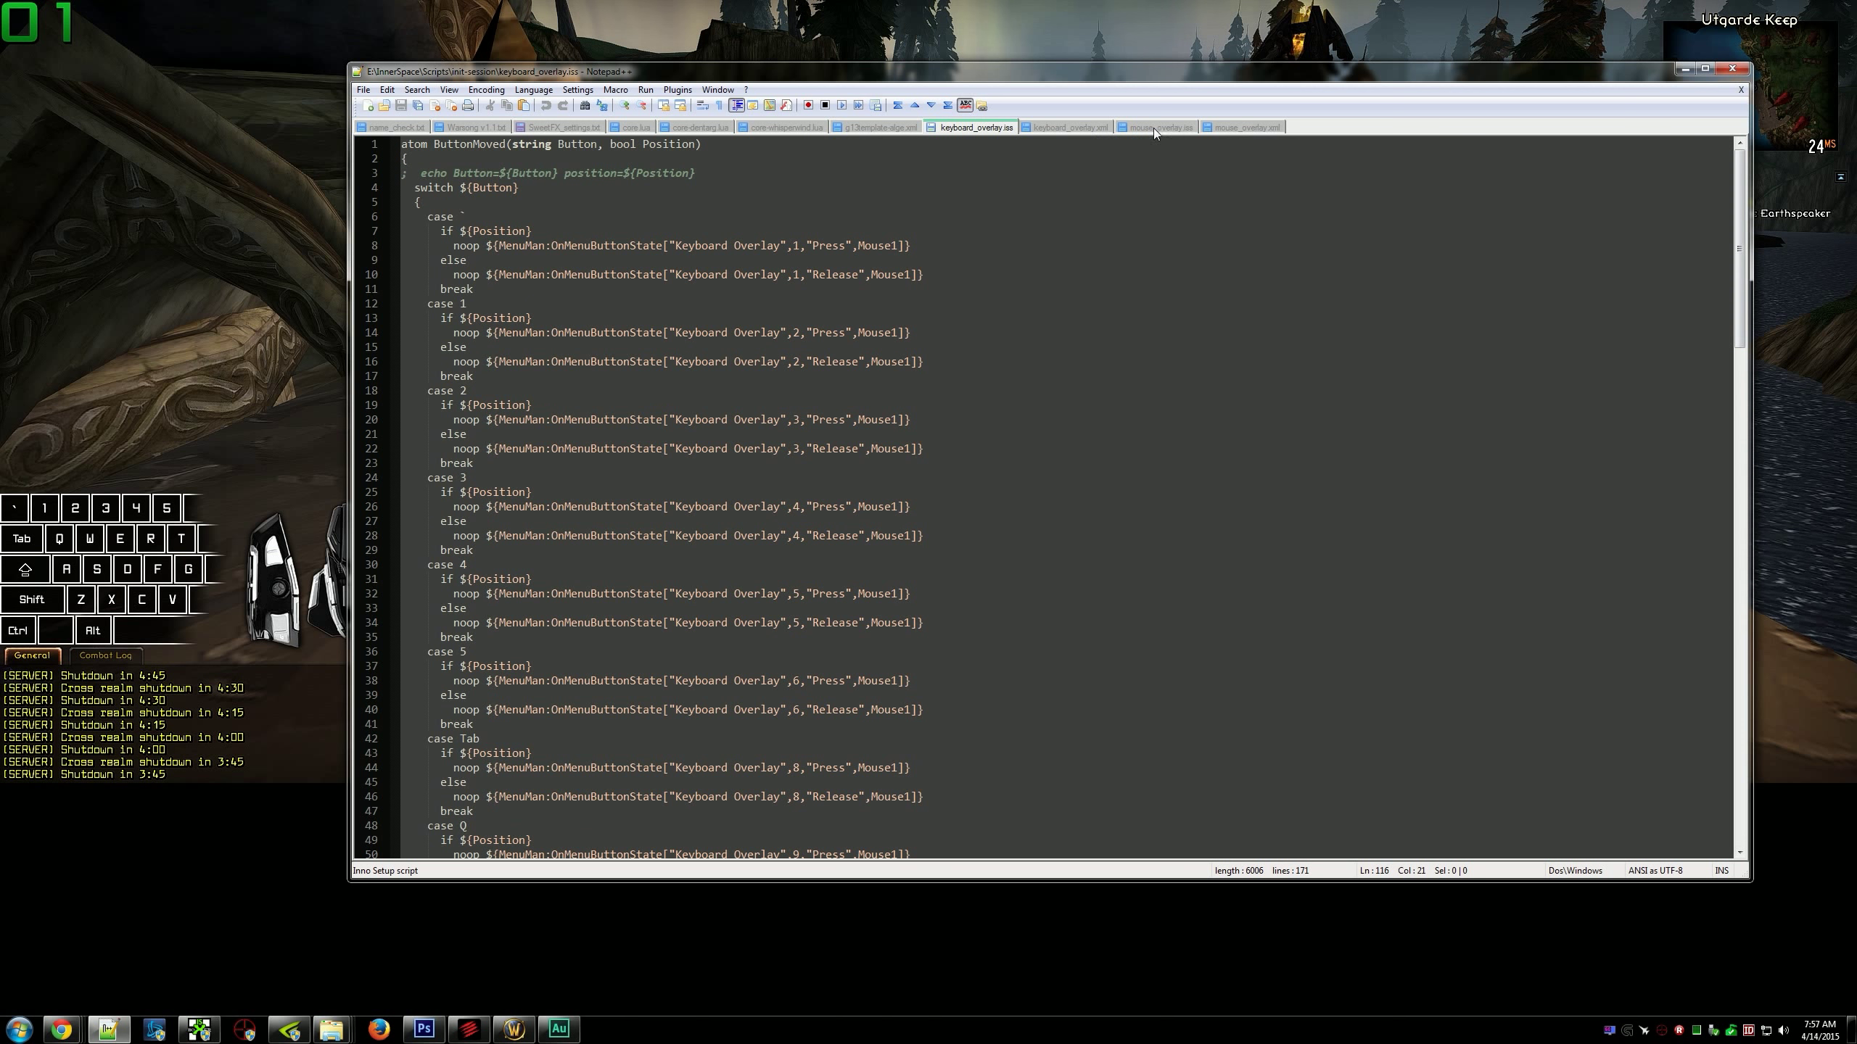
Review mouse_overlay.iss with its timed wheel release line, then scroll through mouse_overlay.xml.
left_click(1158, 126)
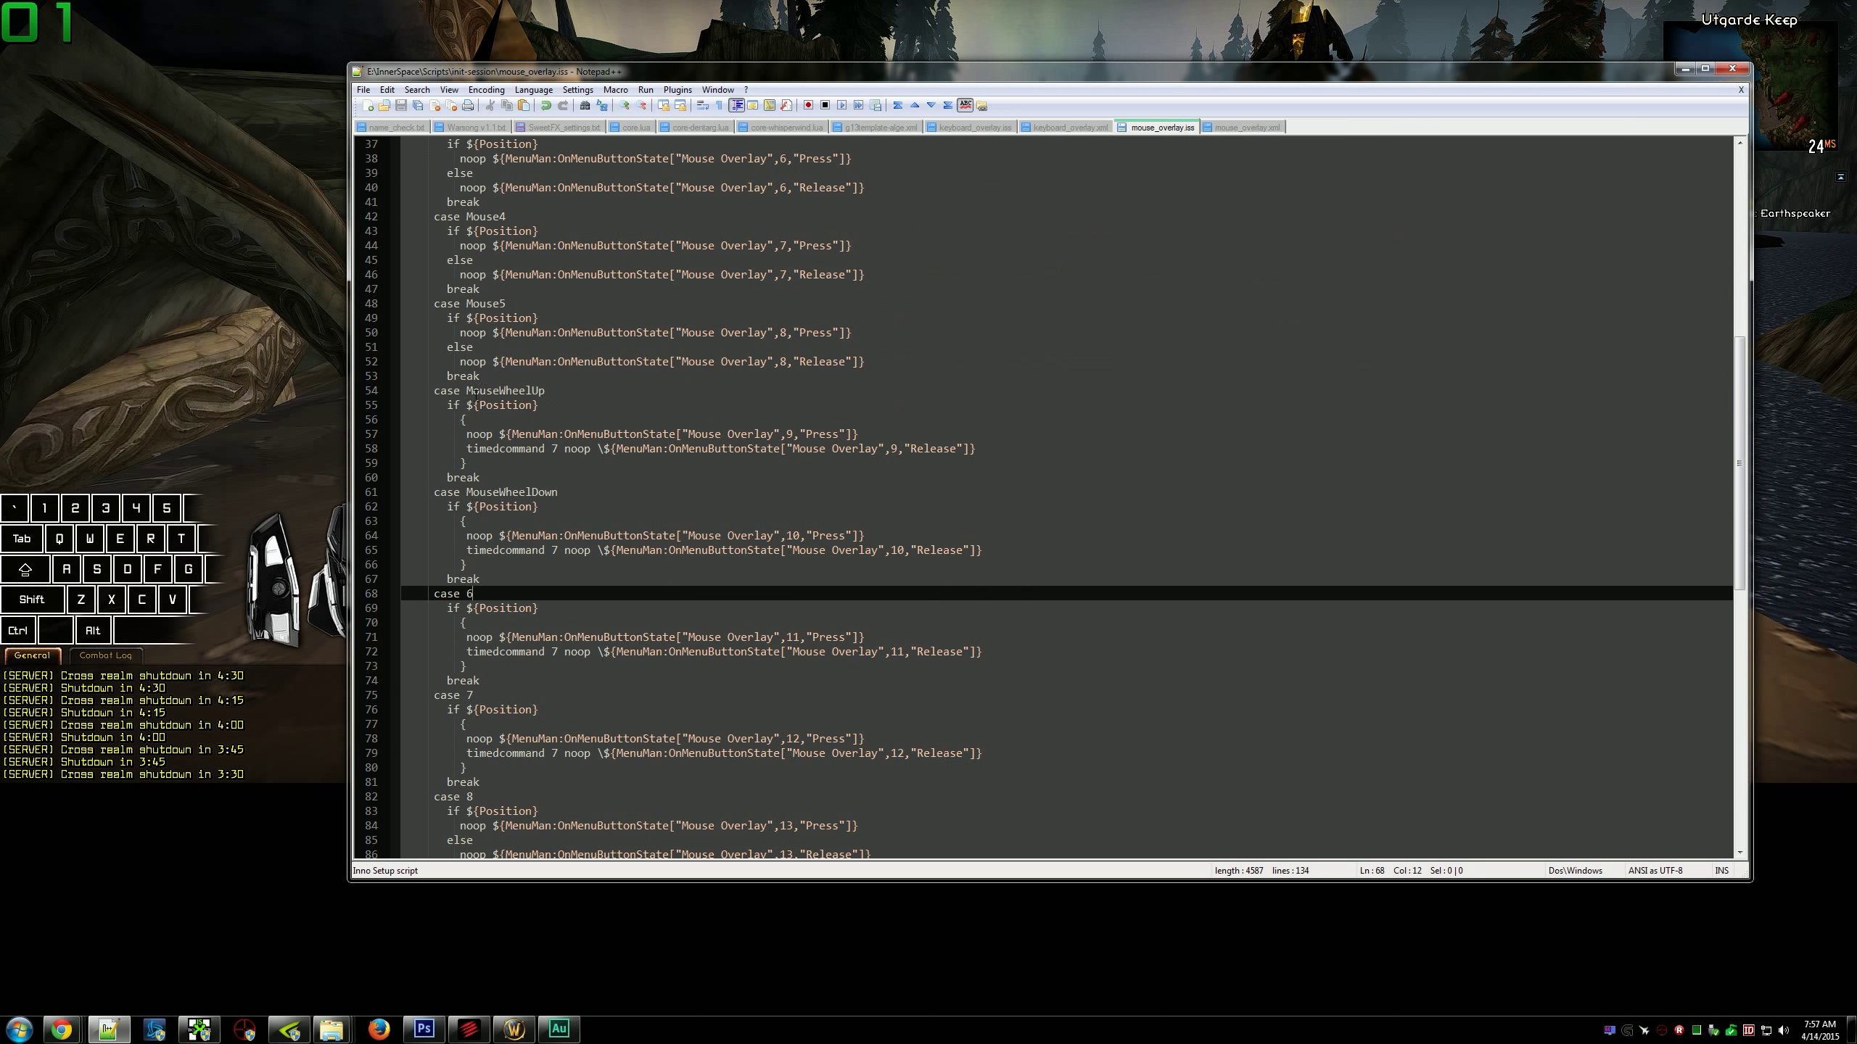
left_click(970, 448)
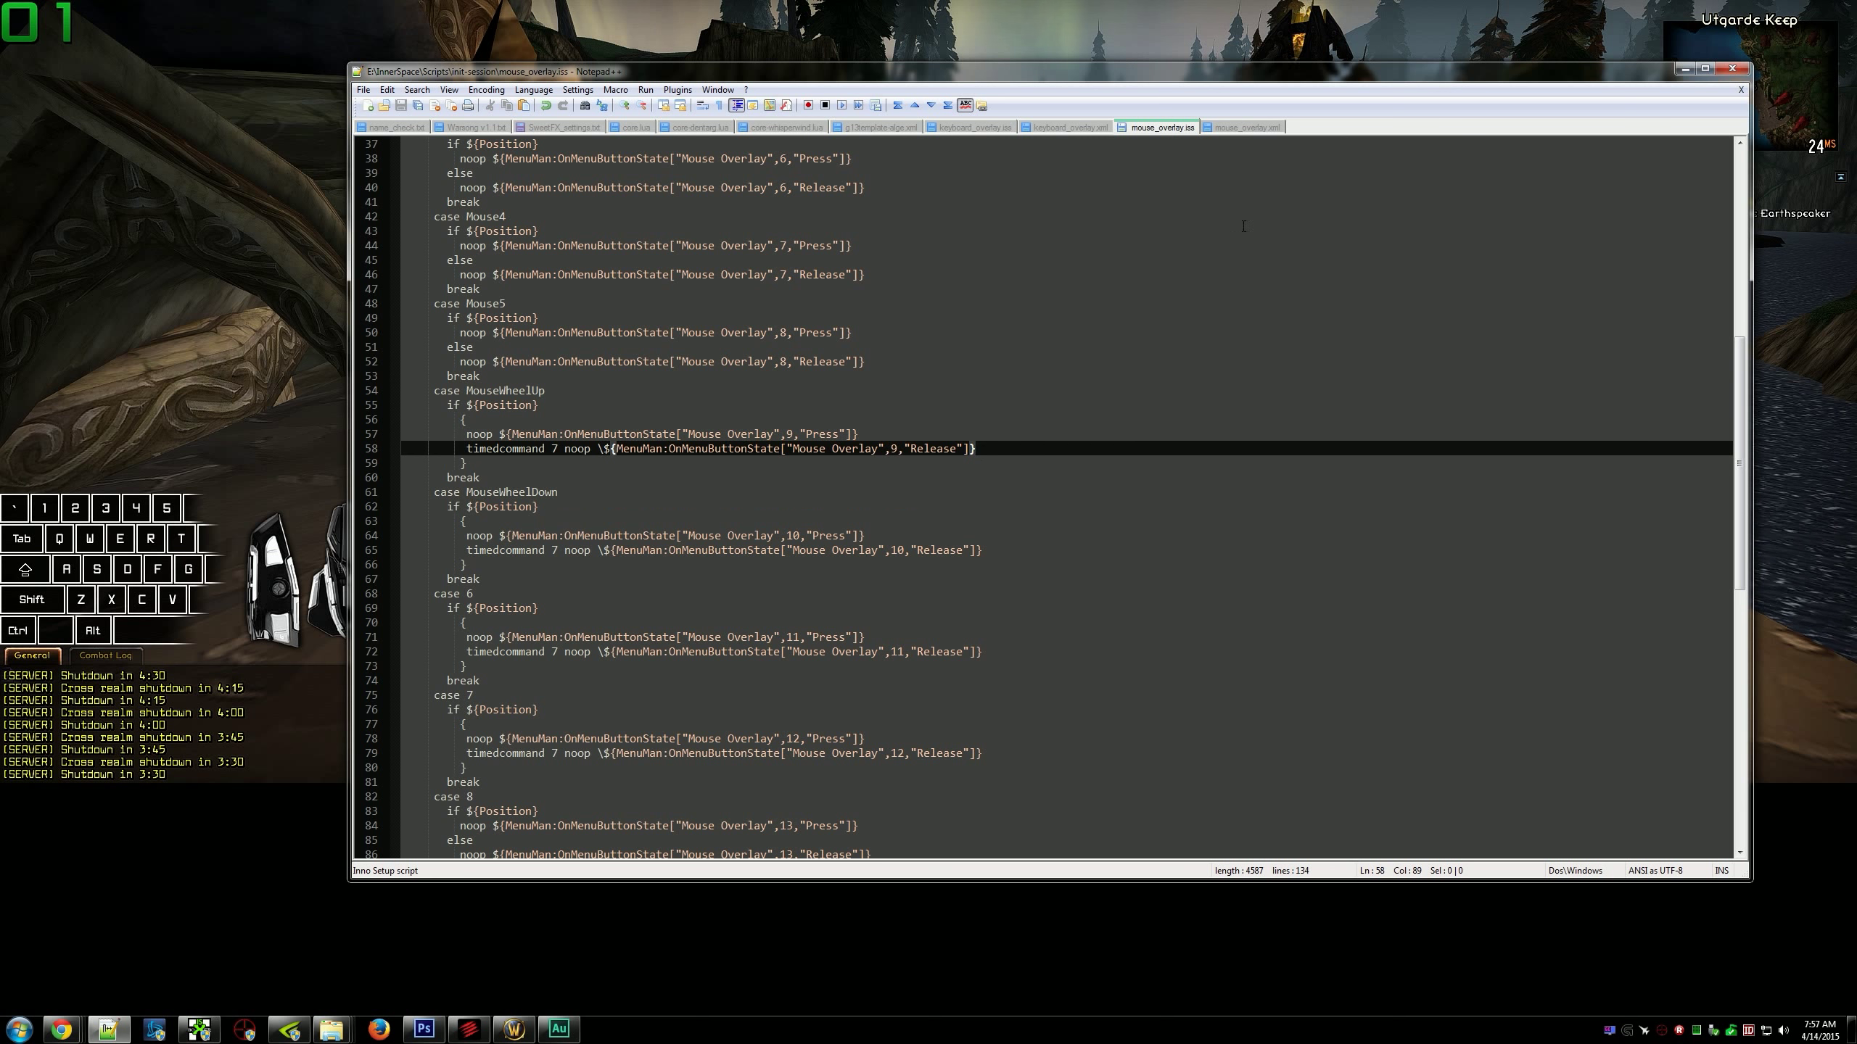
left_click(1245, 126)
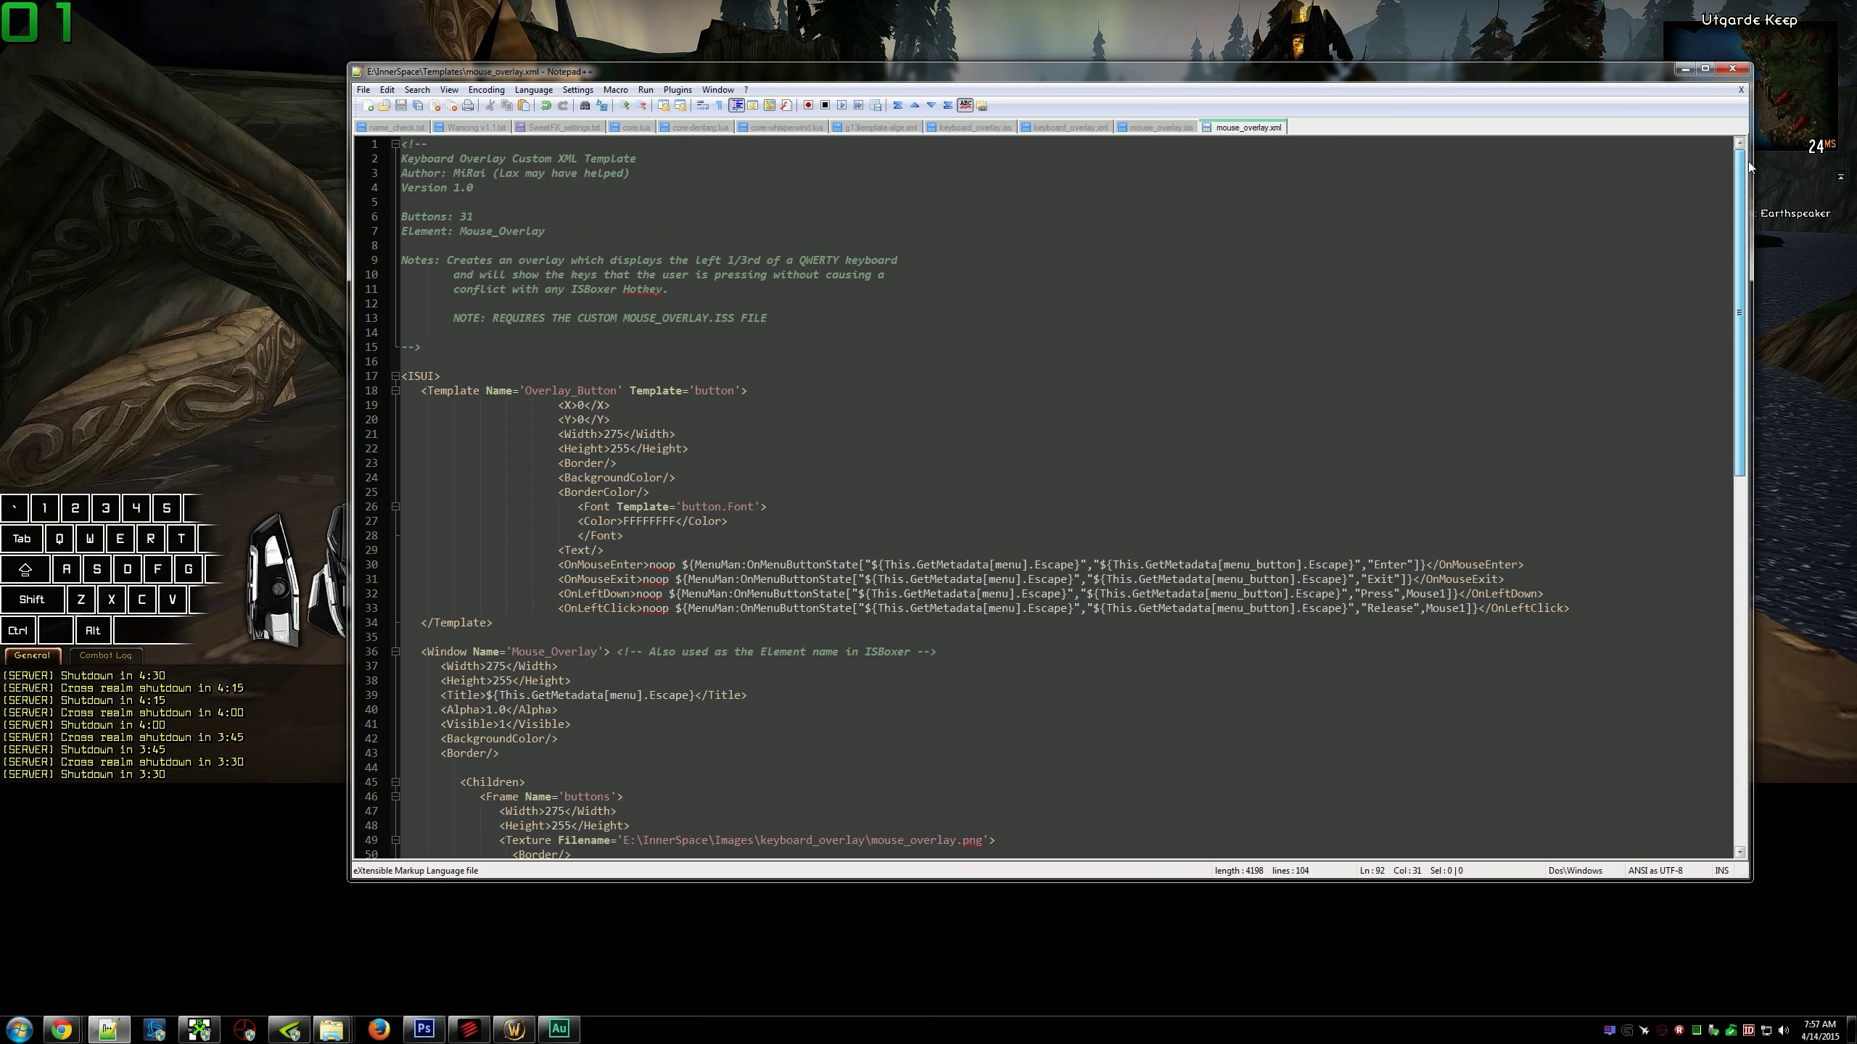
scroll("down", 3)
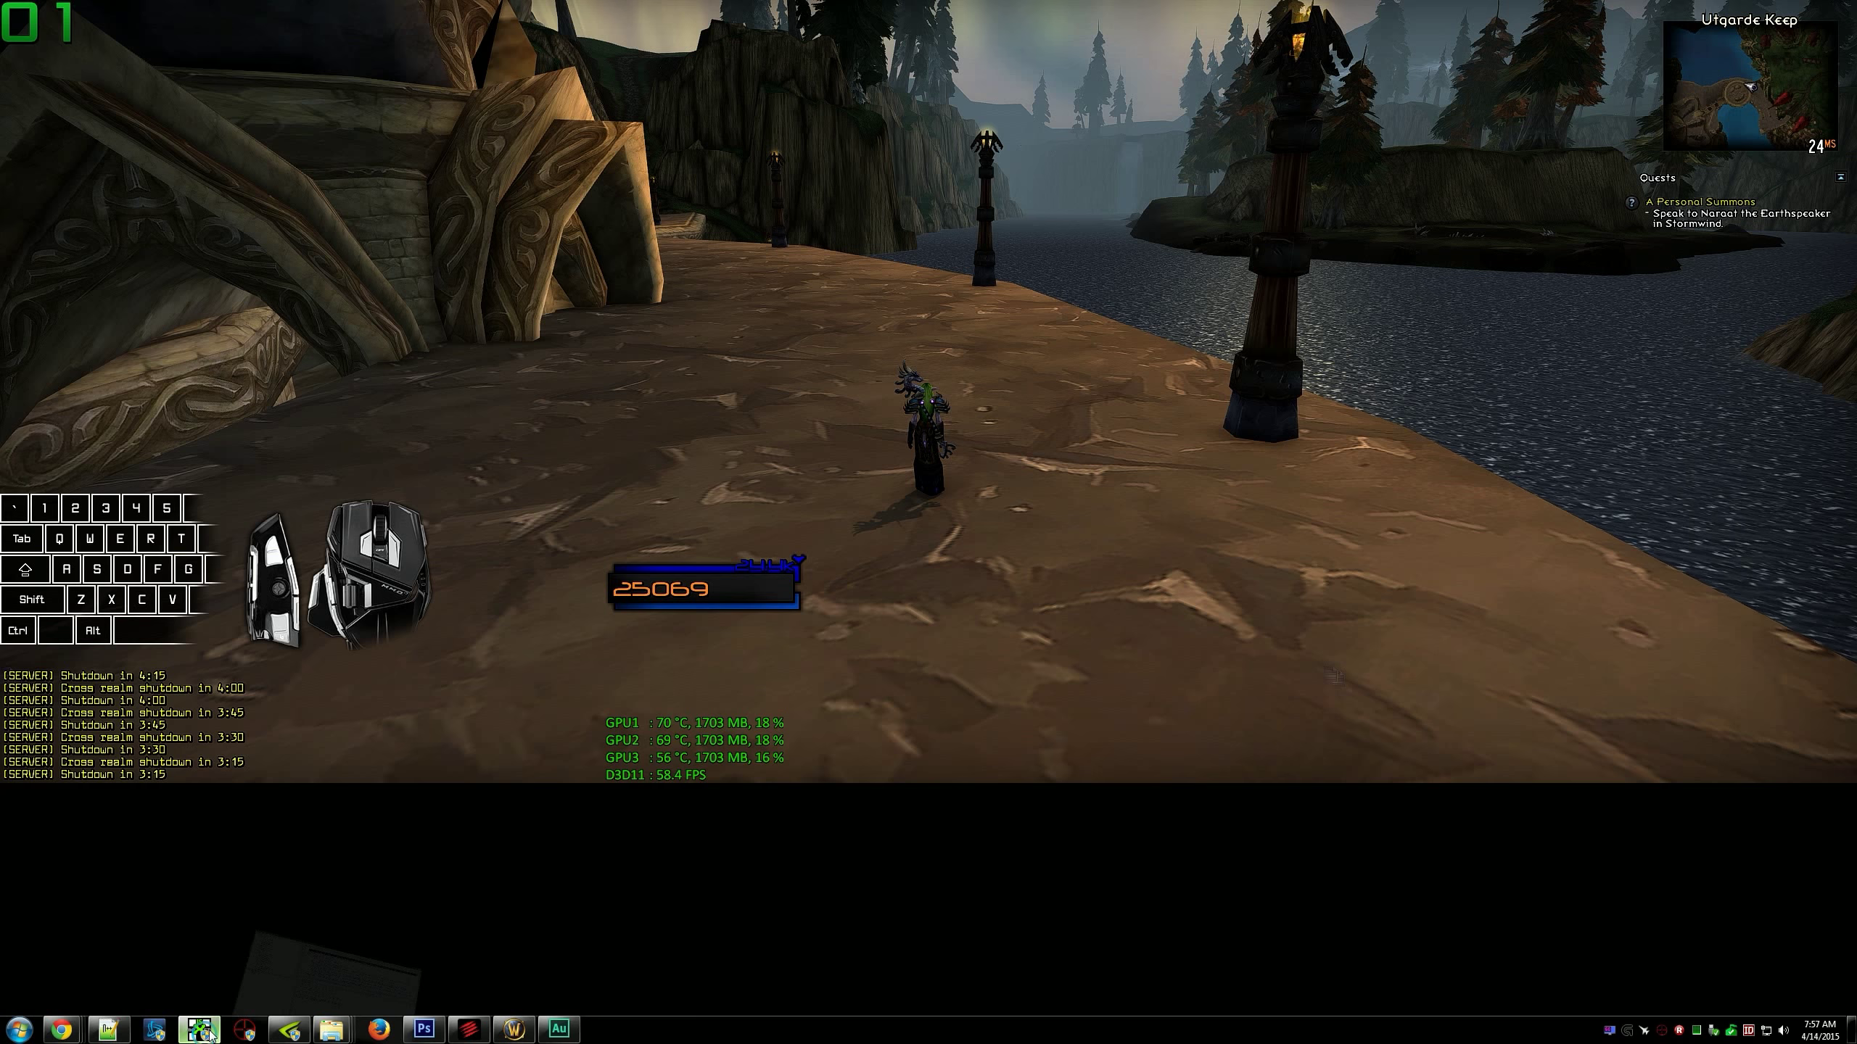
Bring up ISBoxer and inspect the CapsLock, LAlt and Space Bar keyboard menus.
left_click(198, 1029)
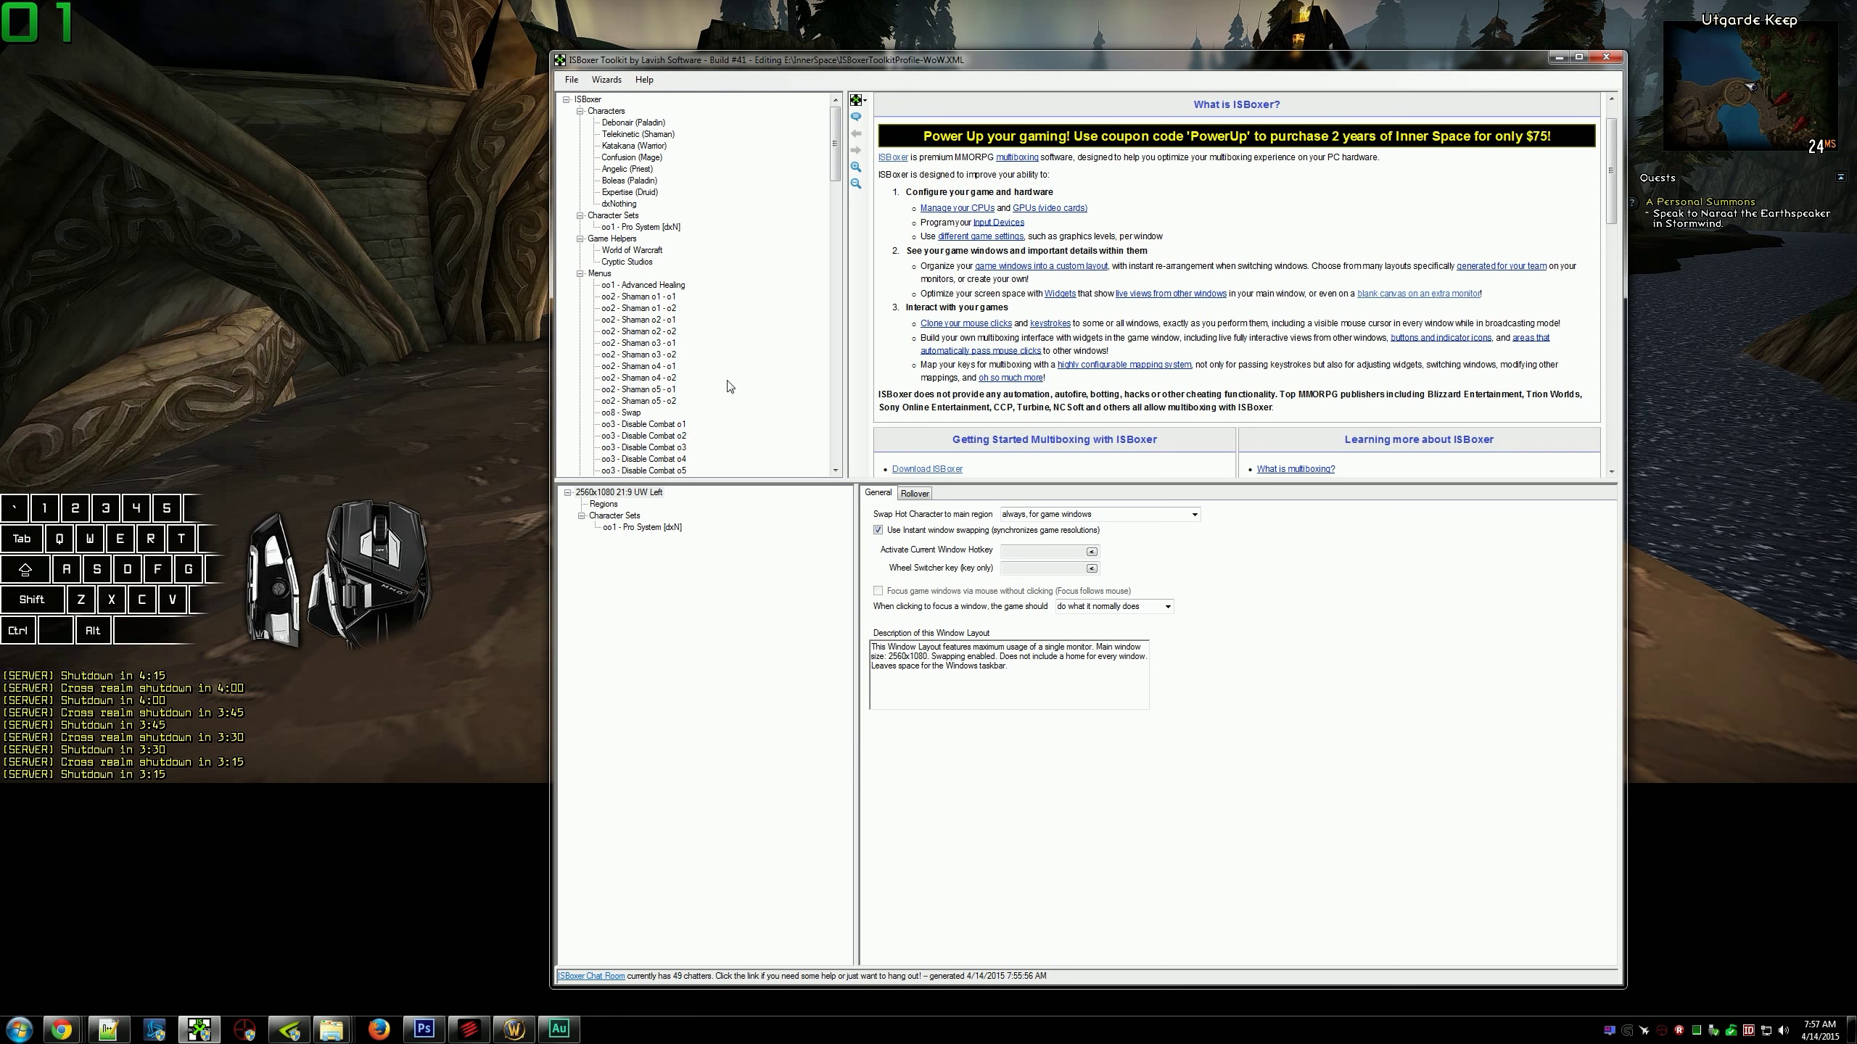
scroll("down", 3)
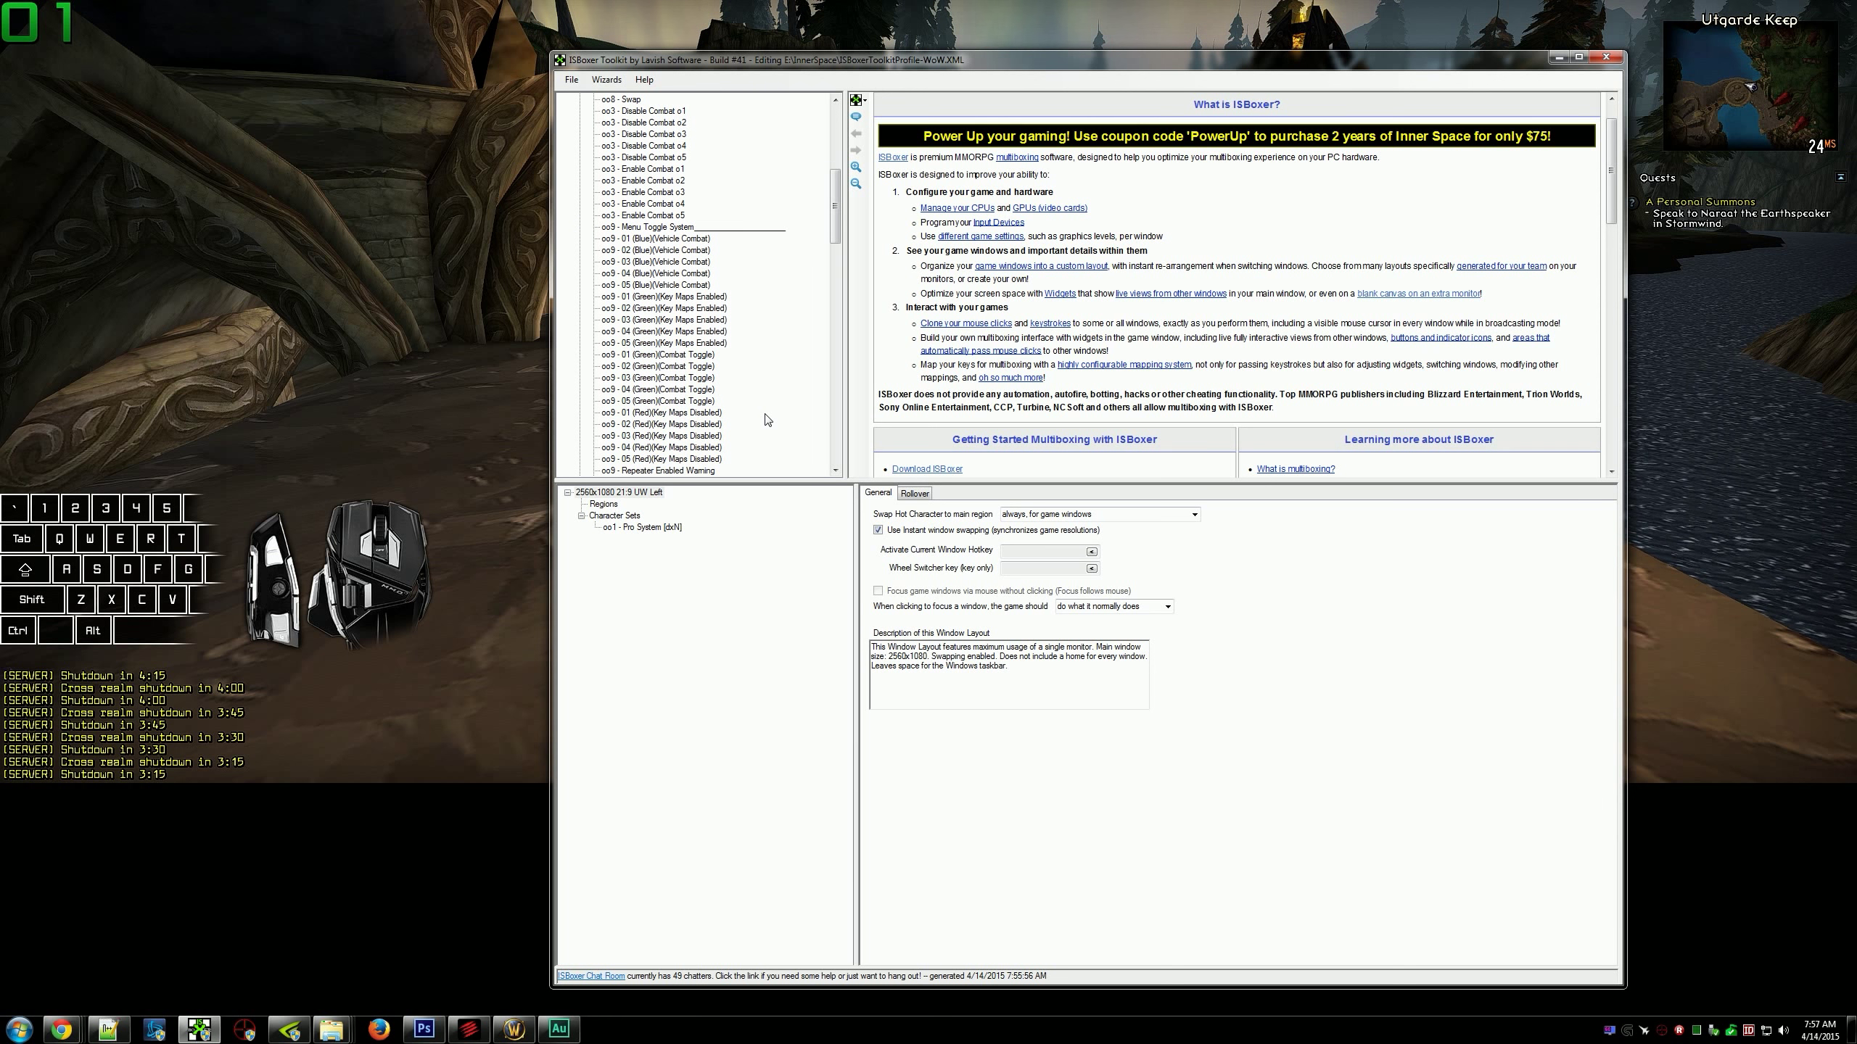
scroll("down", 3)
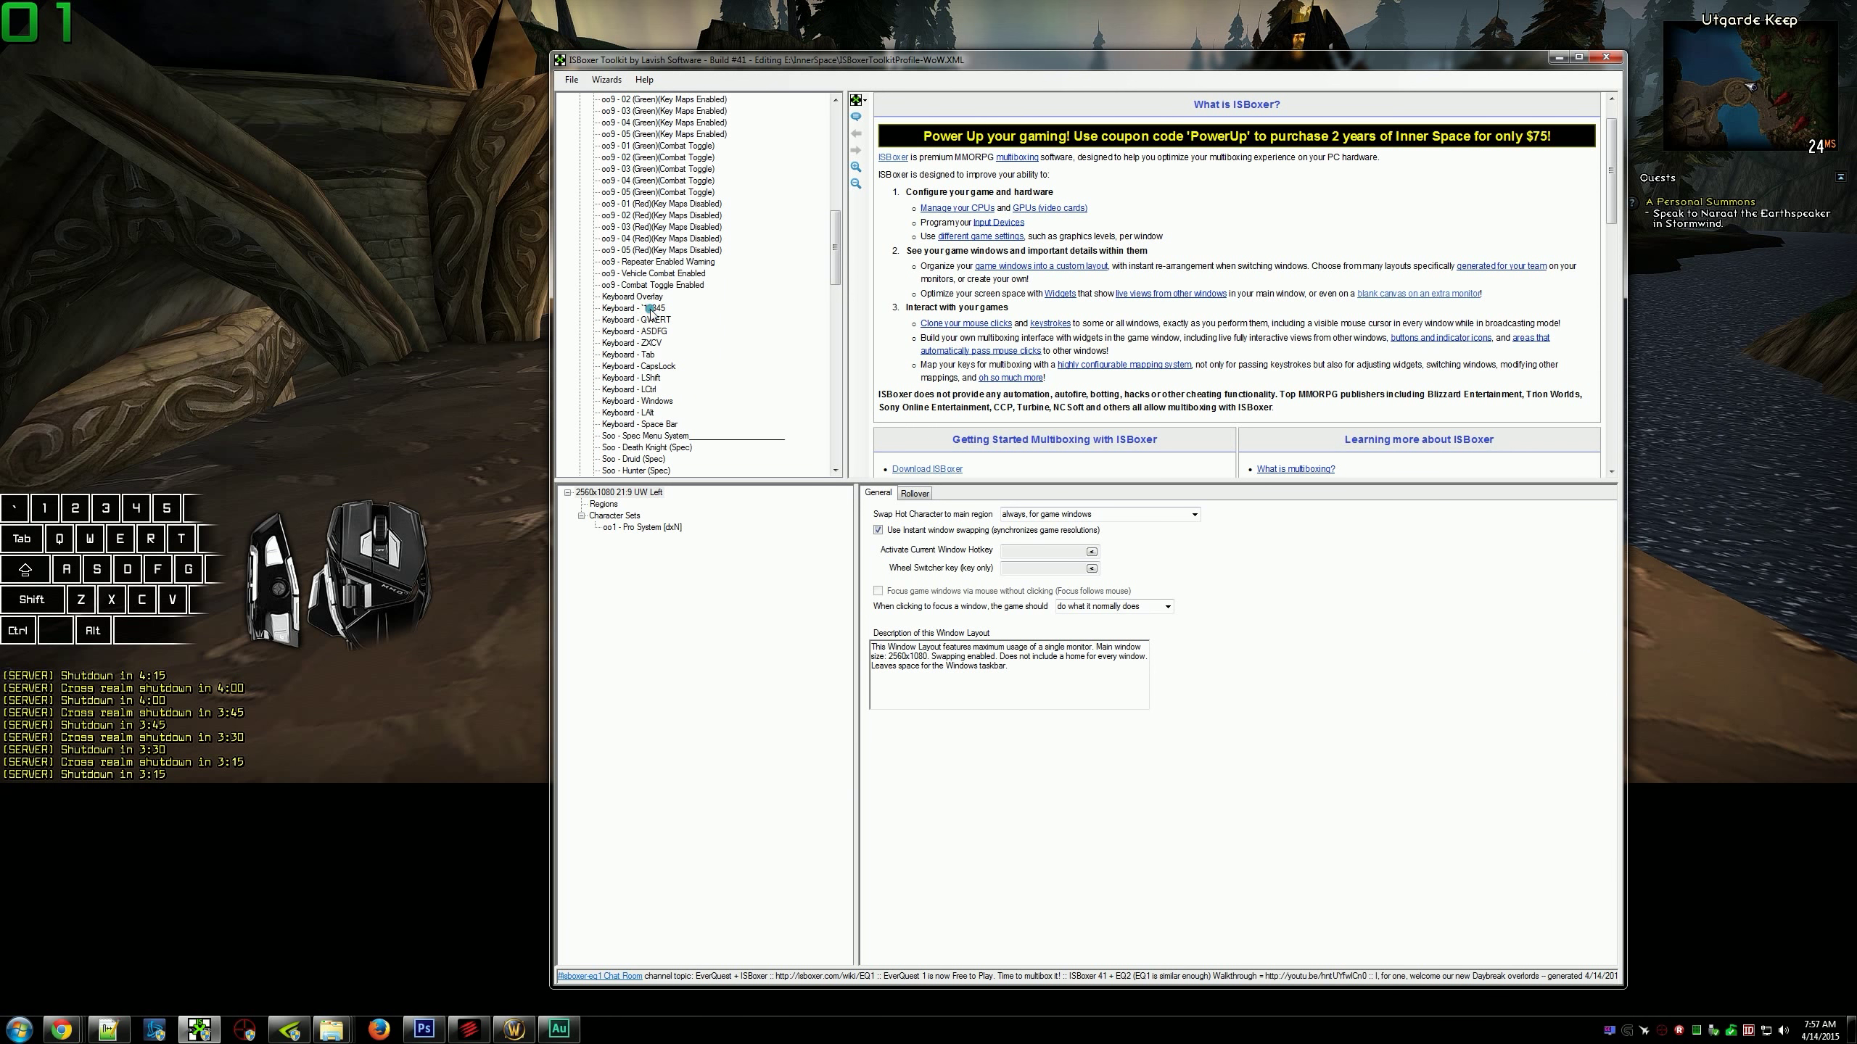
left_click(640, 366)
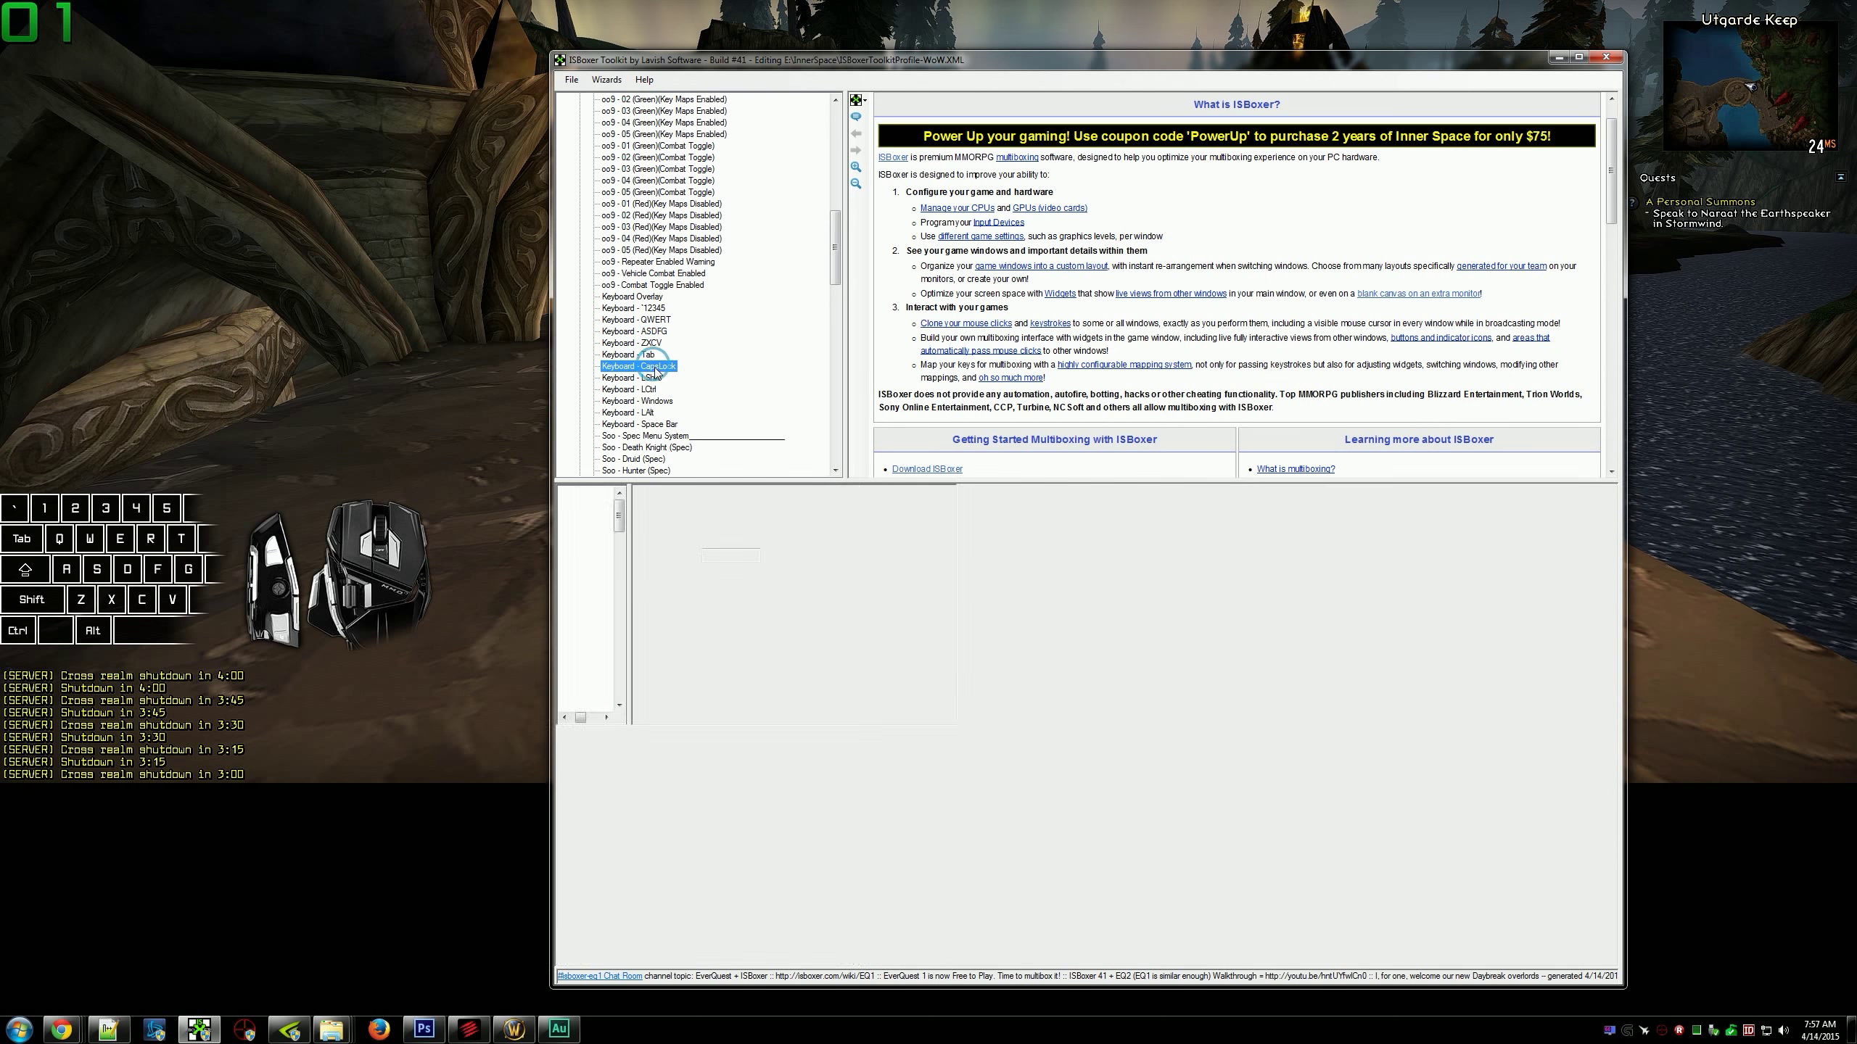
left_click(630, 412)
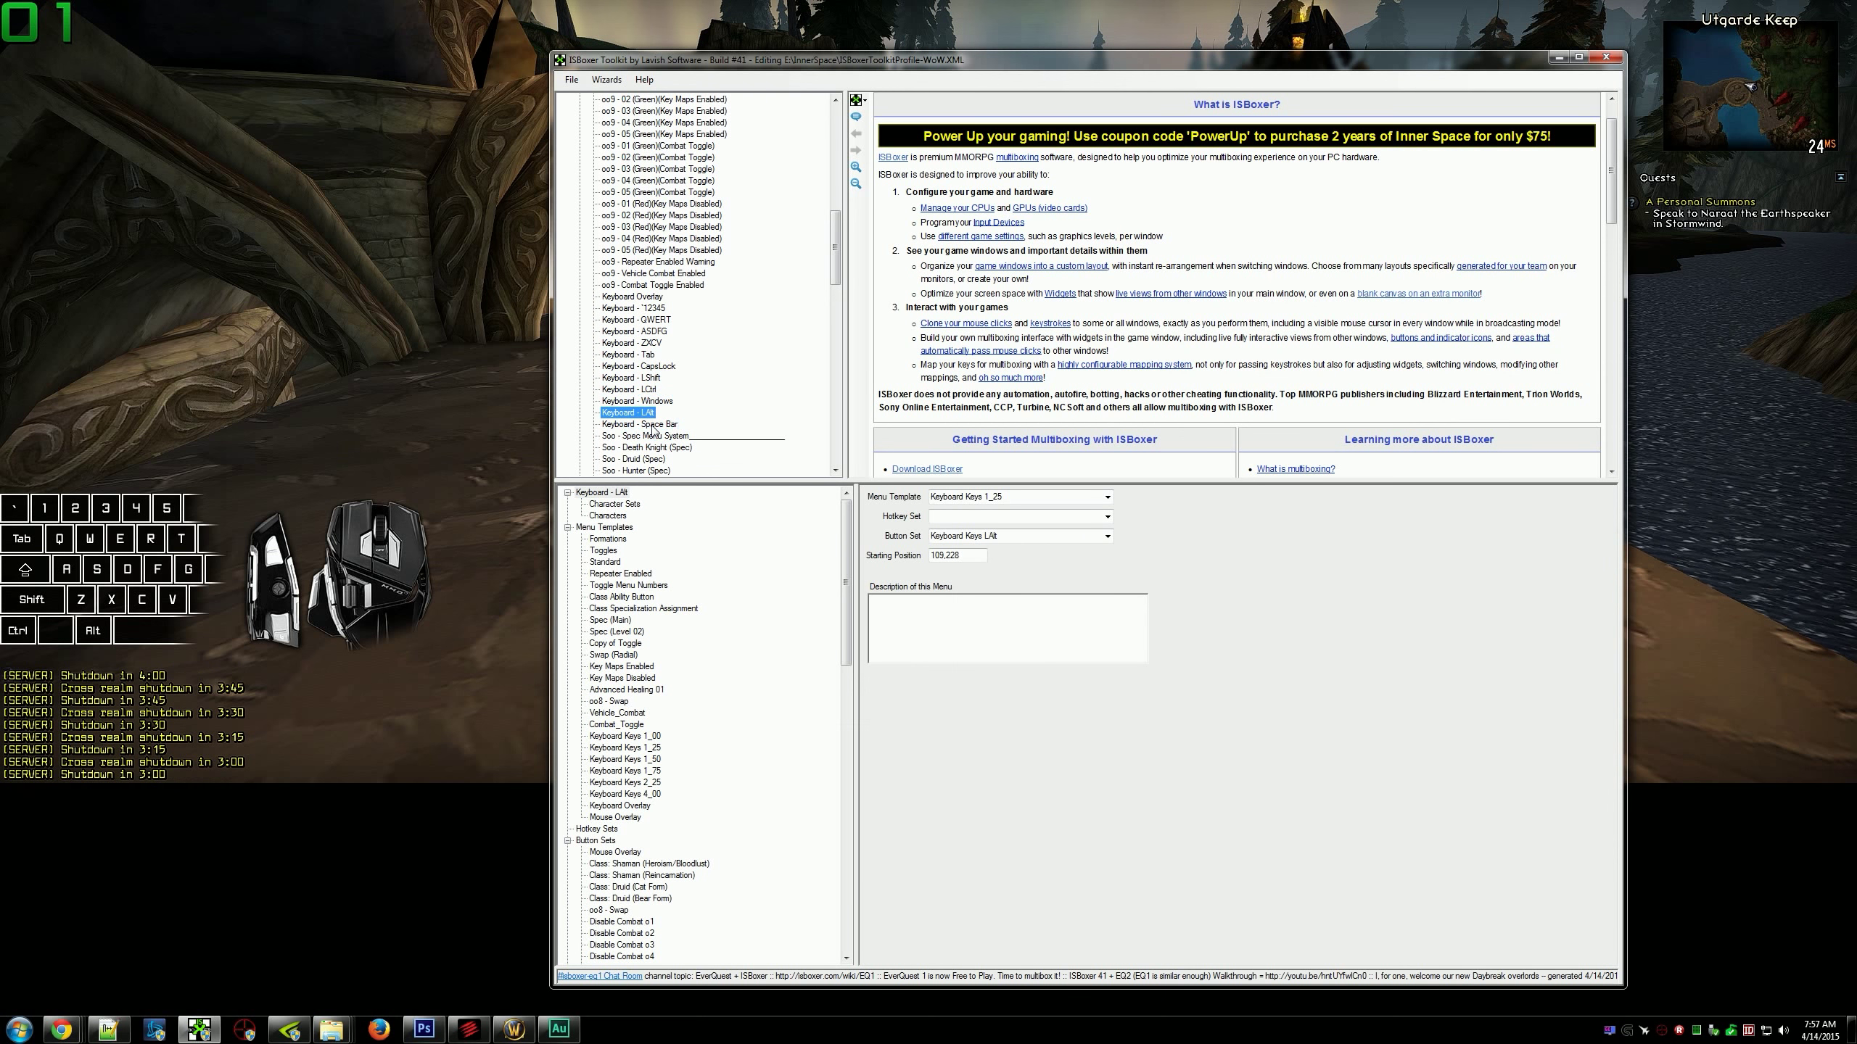
left_click(640, 423)
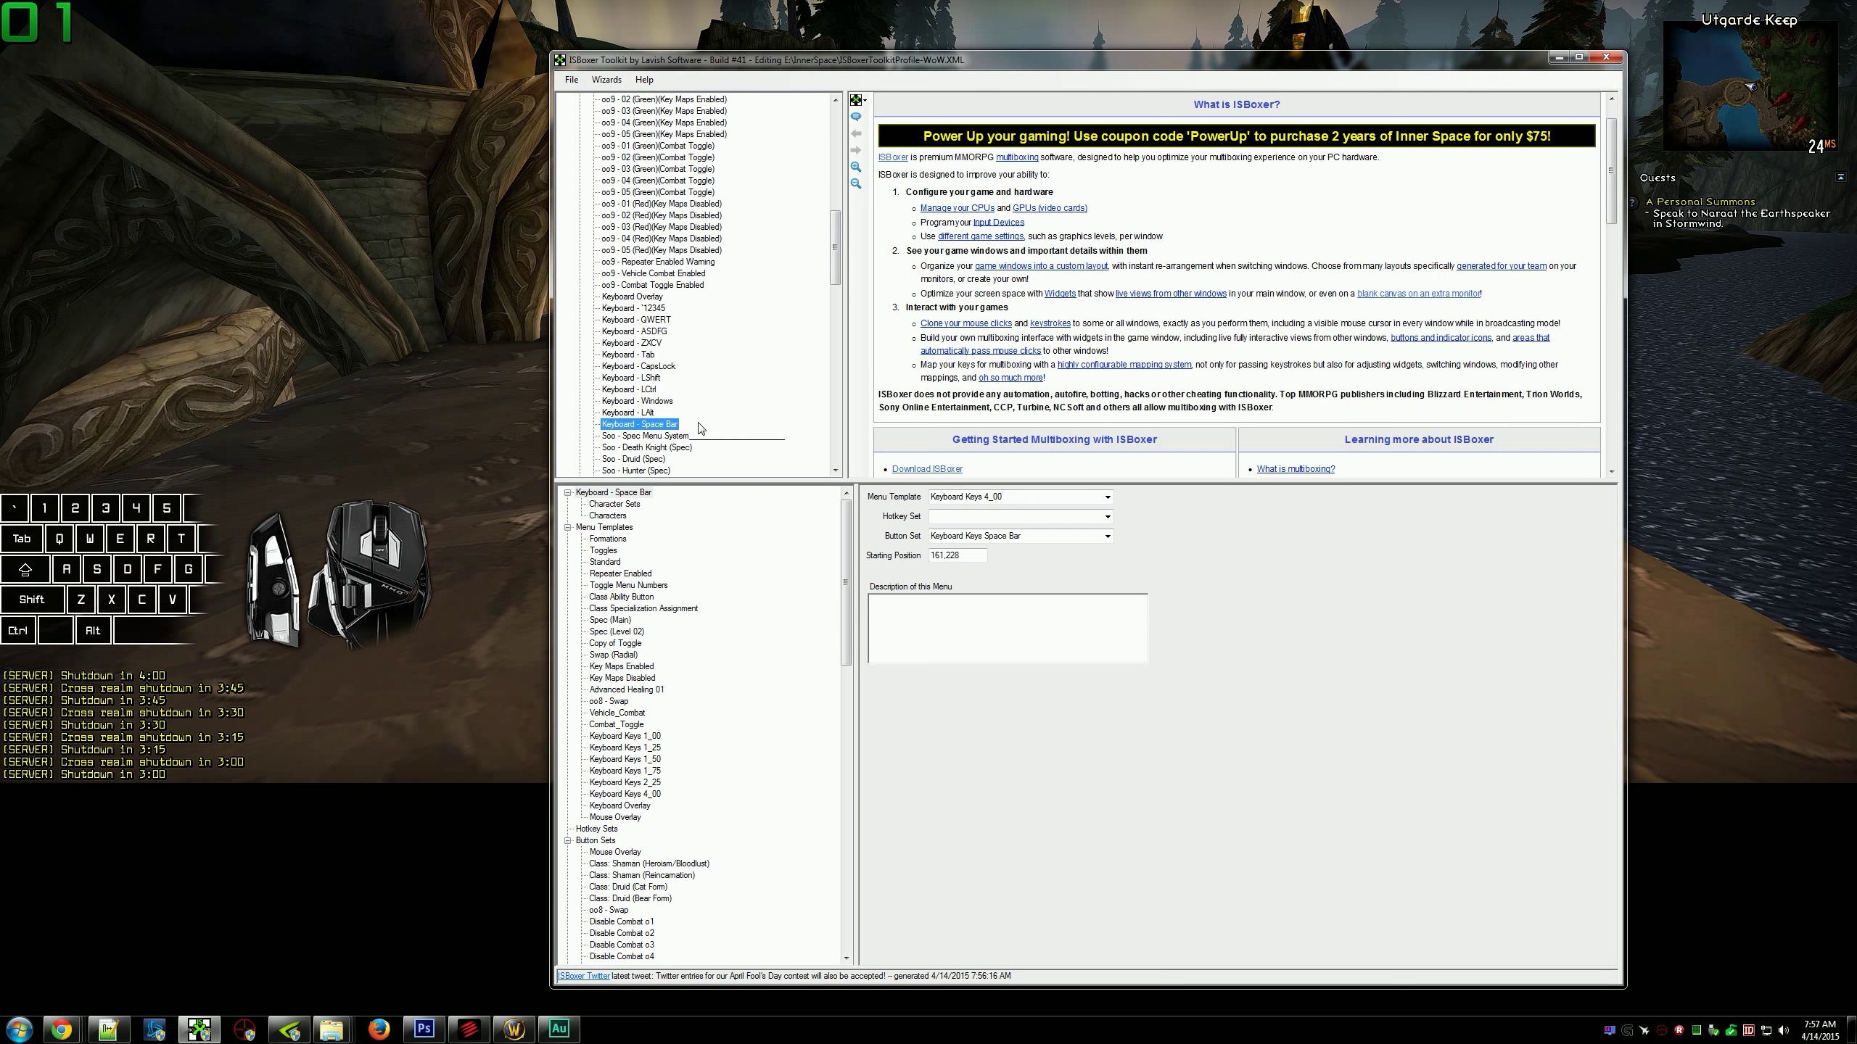
Show the Keyboard Overlay menu template pointing to the keyboard overlay XML file.
left_click(631, 296)
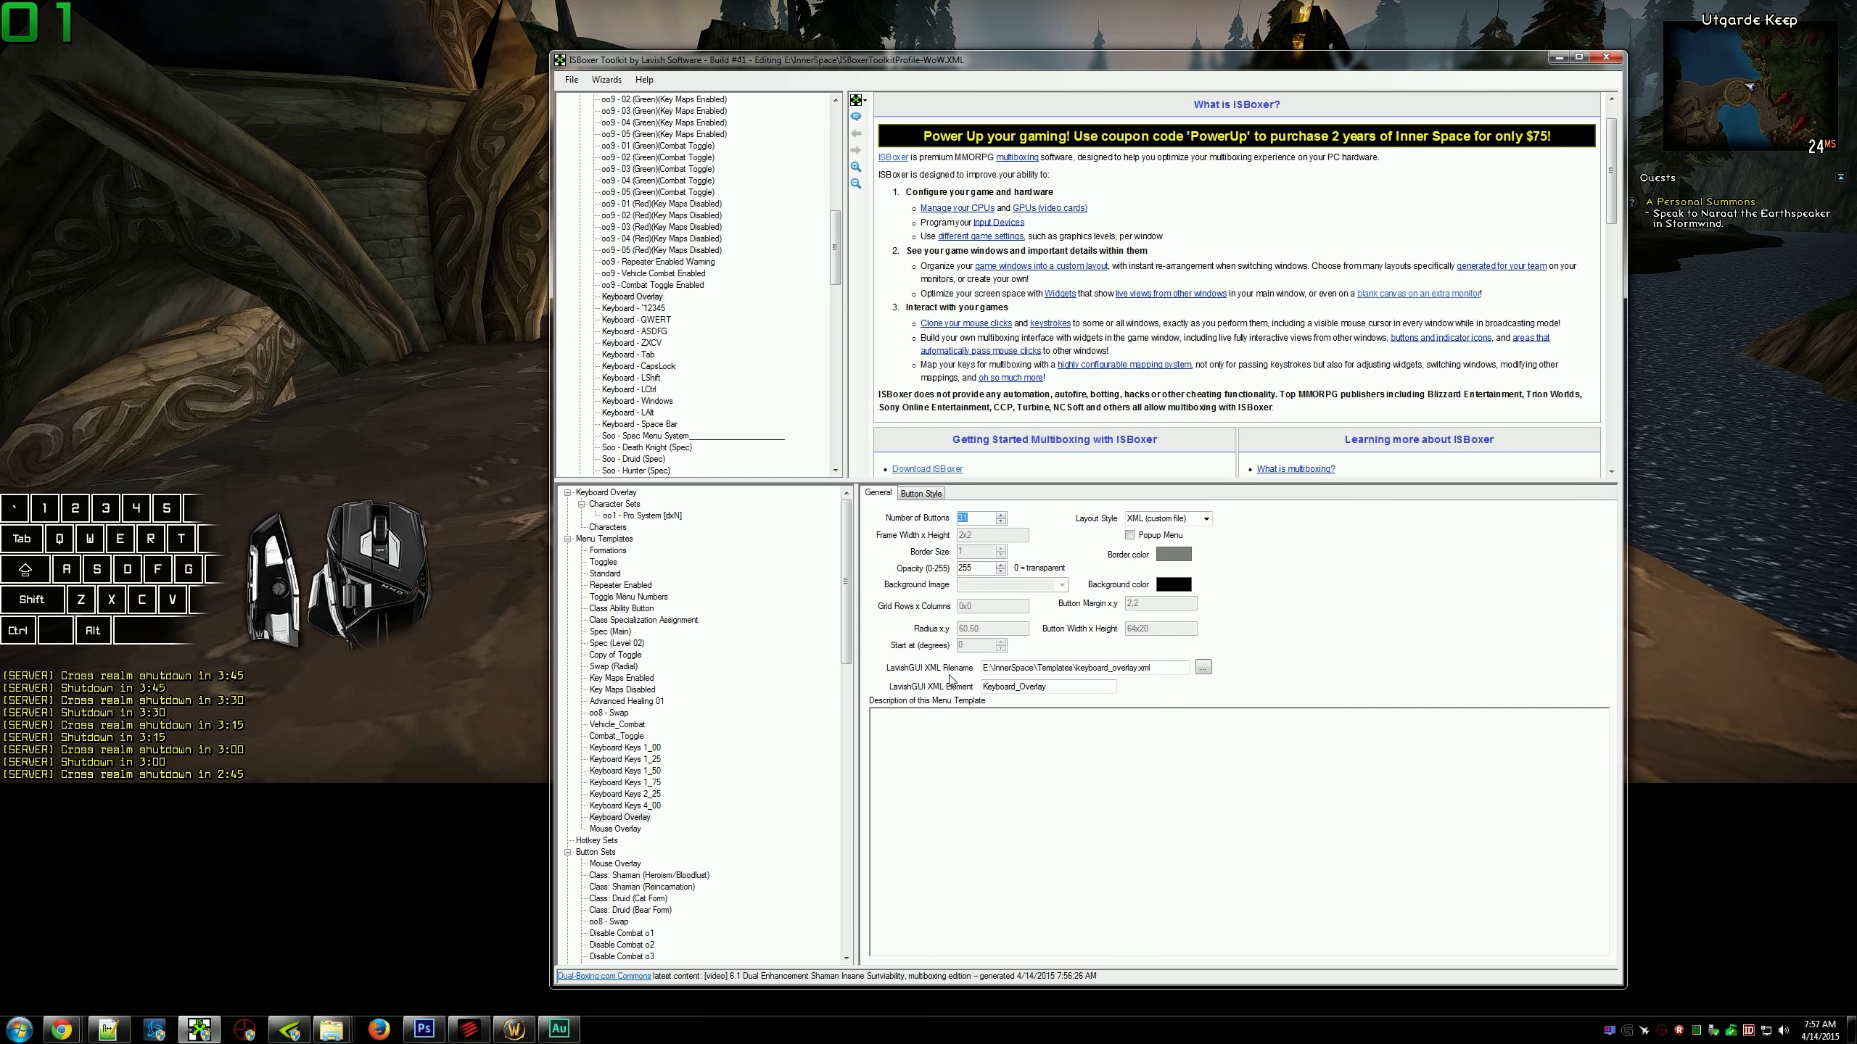
Show the Mouse Overlay menu template, then its button set listing twenty mouse buttons.
left_click(614, 828)
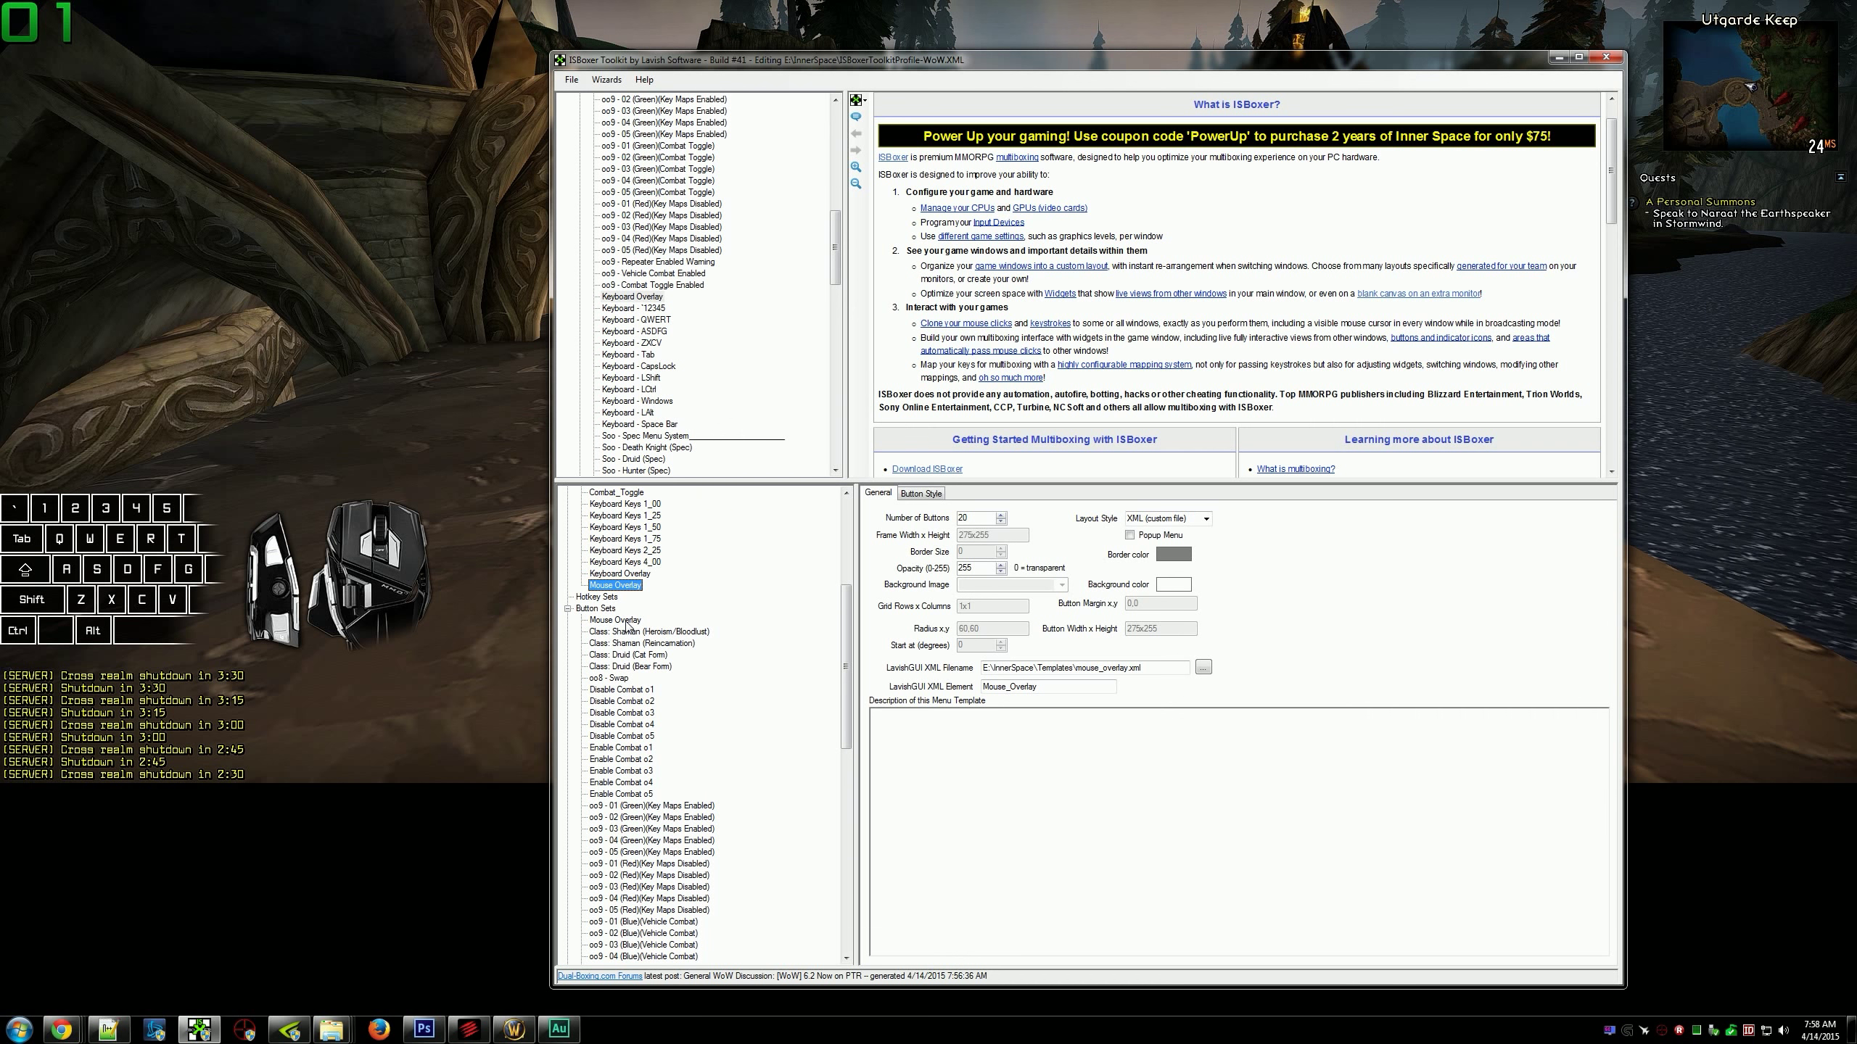
left_click(615, 620)
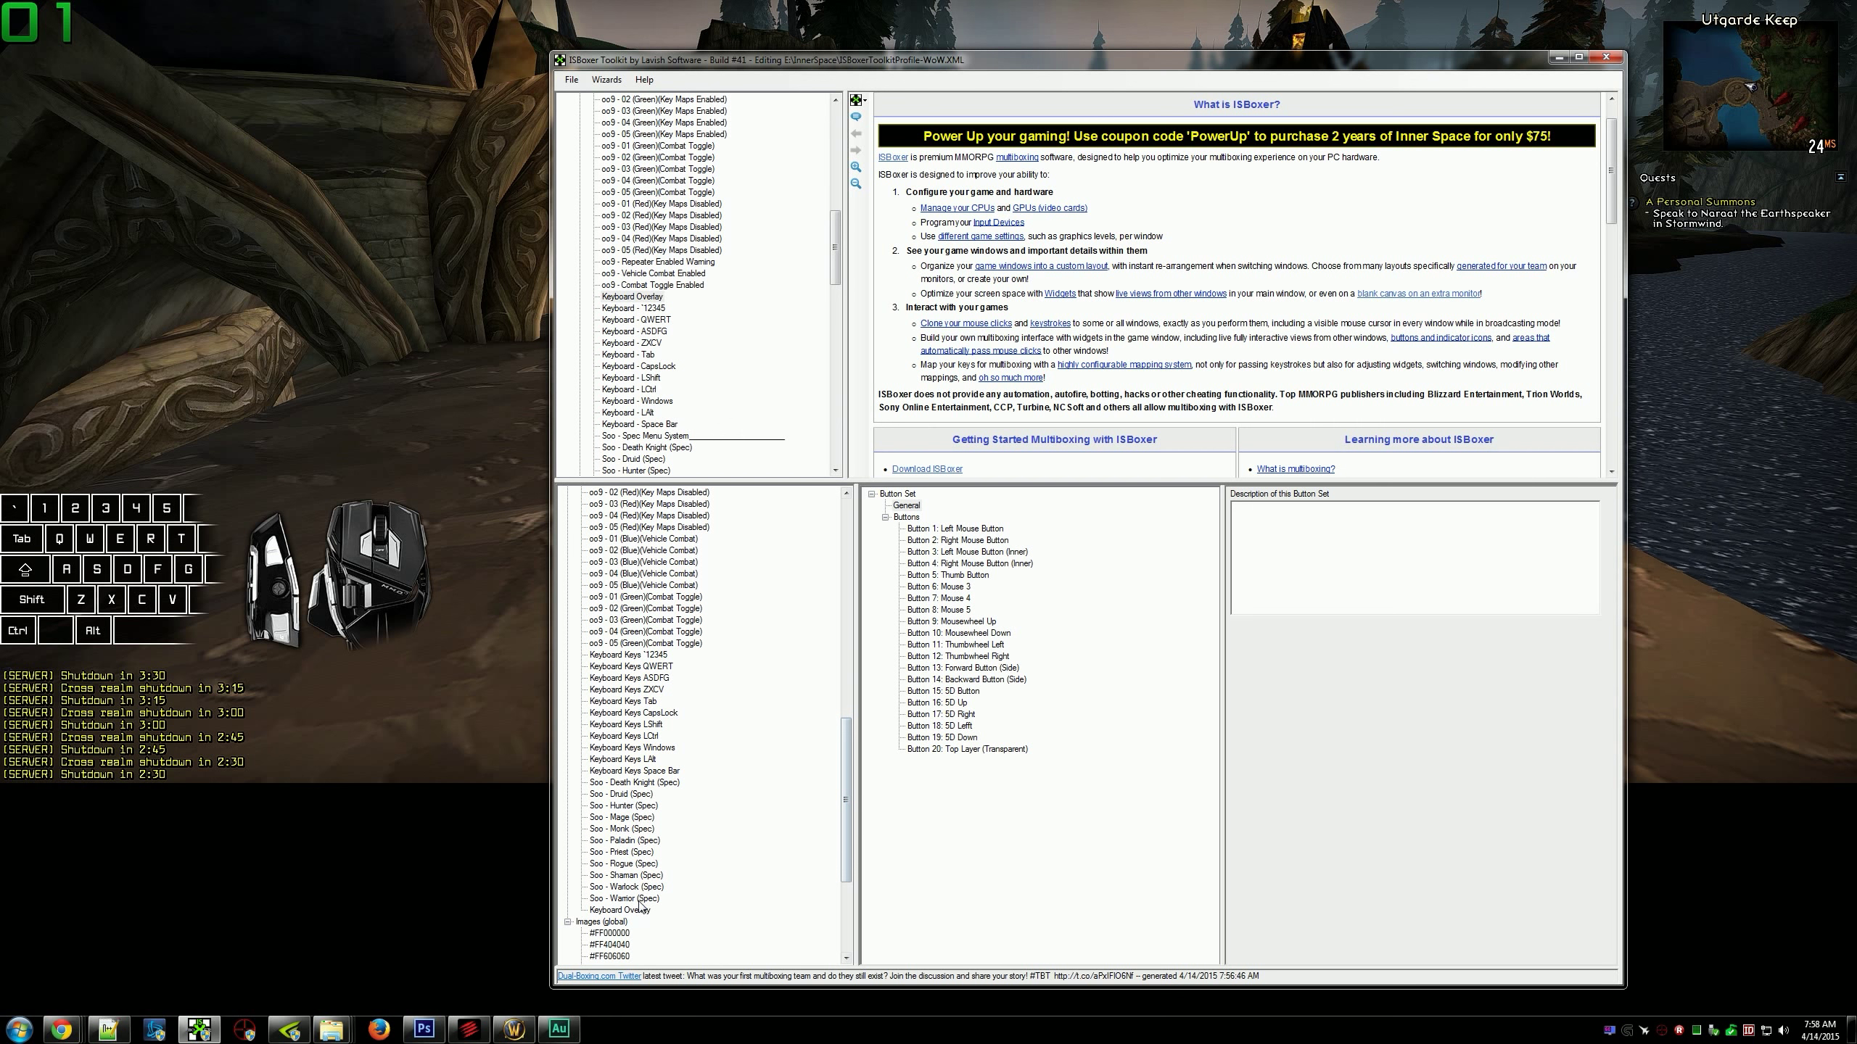
Review the Keyboard Overlay button set's 31 row buttons, then minimize ISBoxer to return to the game.
left_click(621, 909)
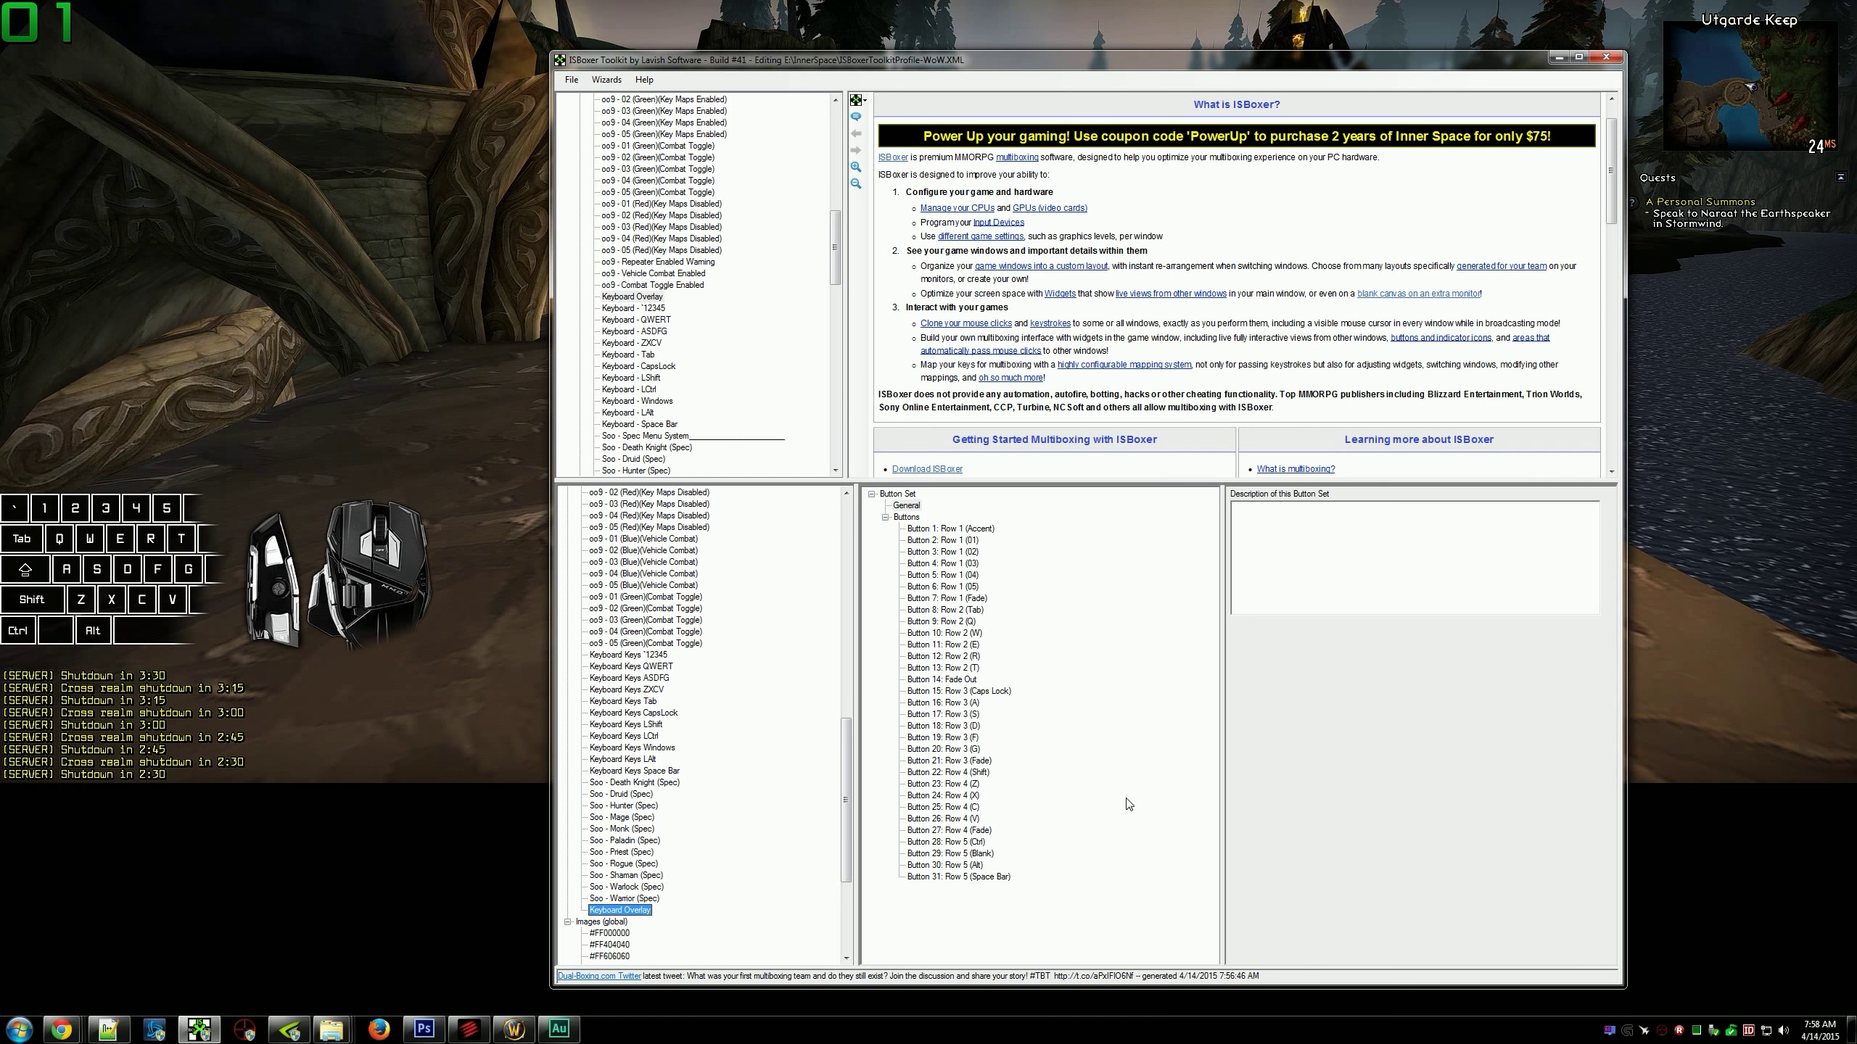
scroll("down", 3)
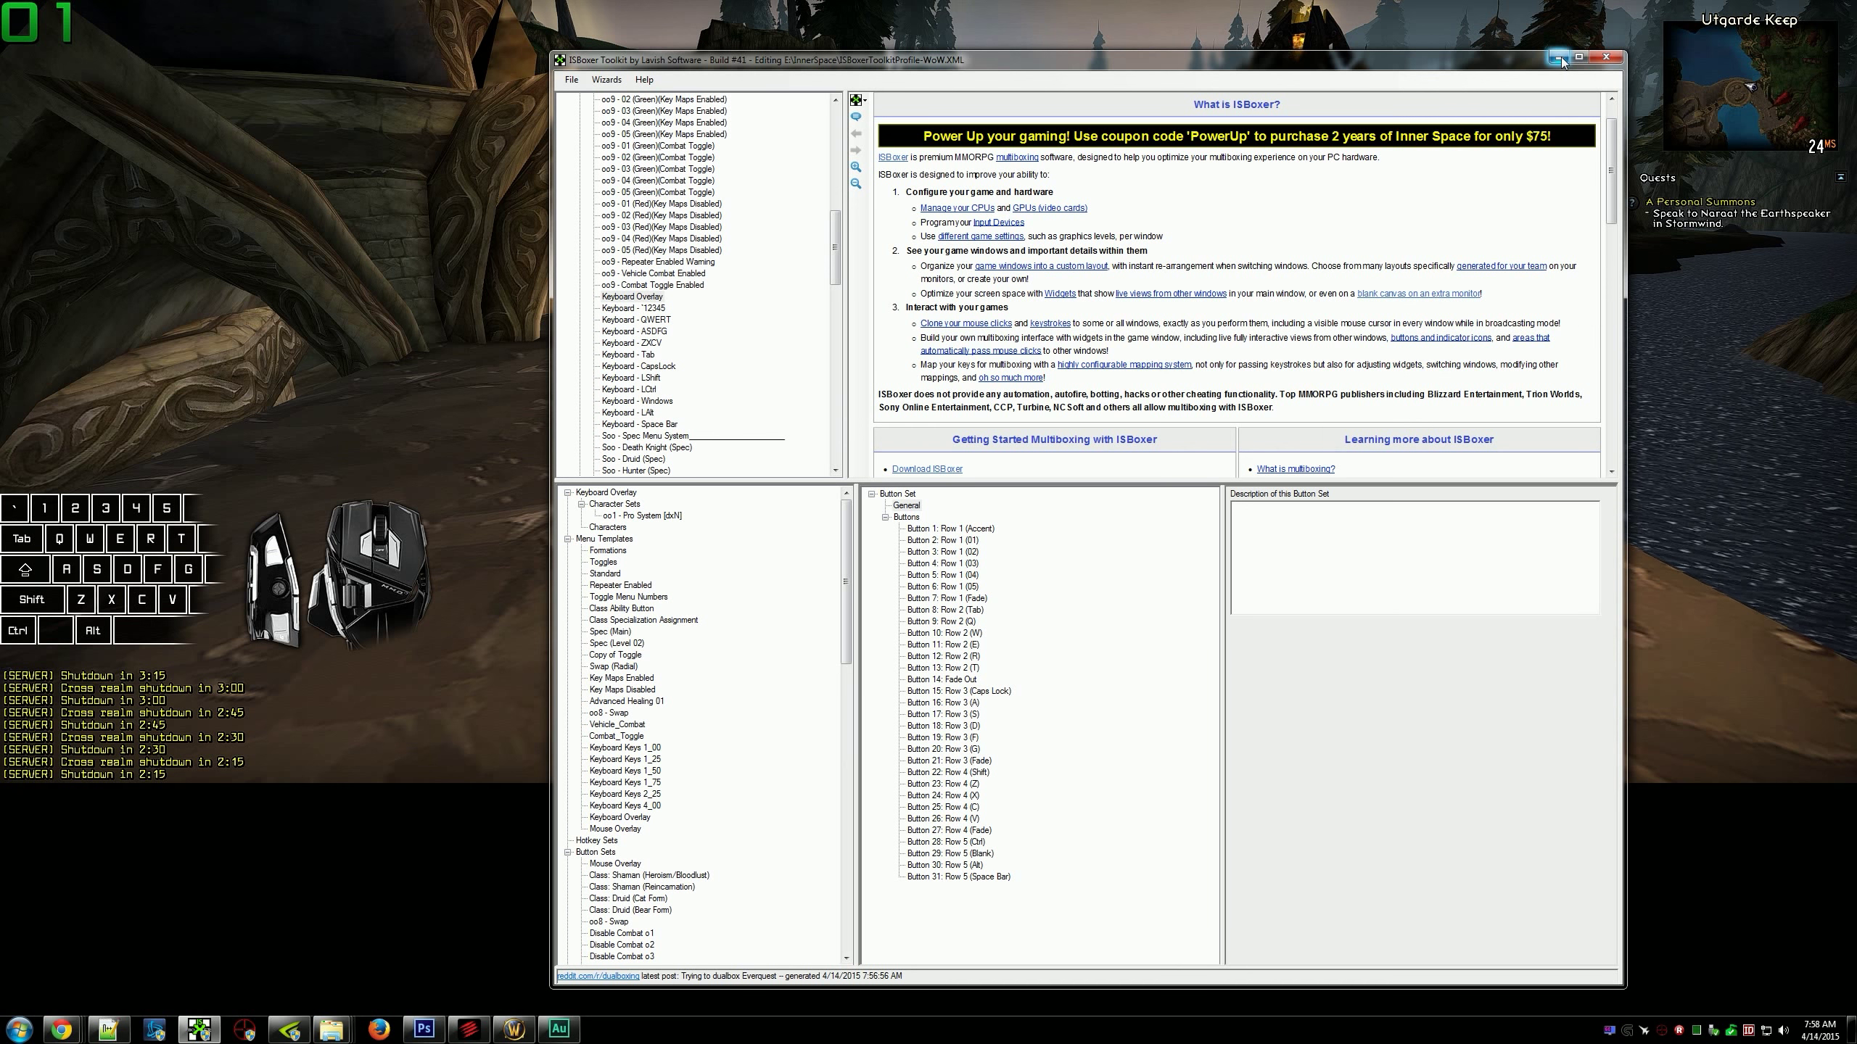
left_click(1560, 58)
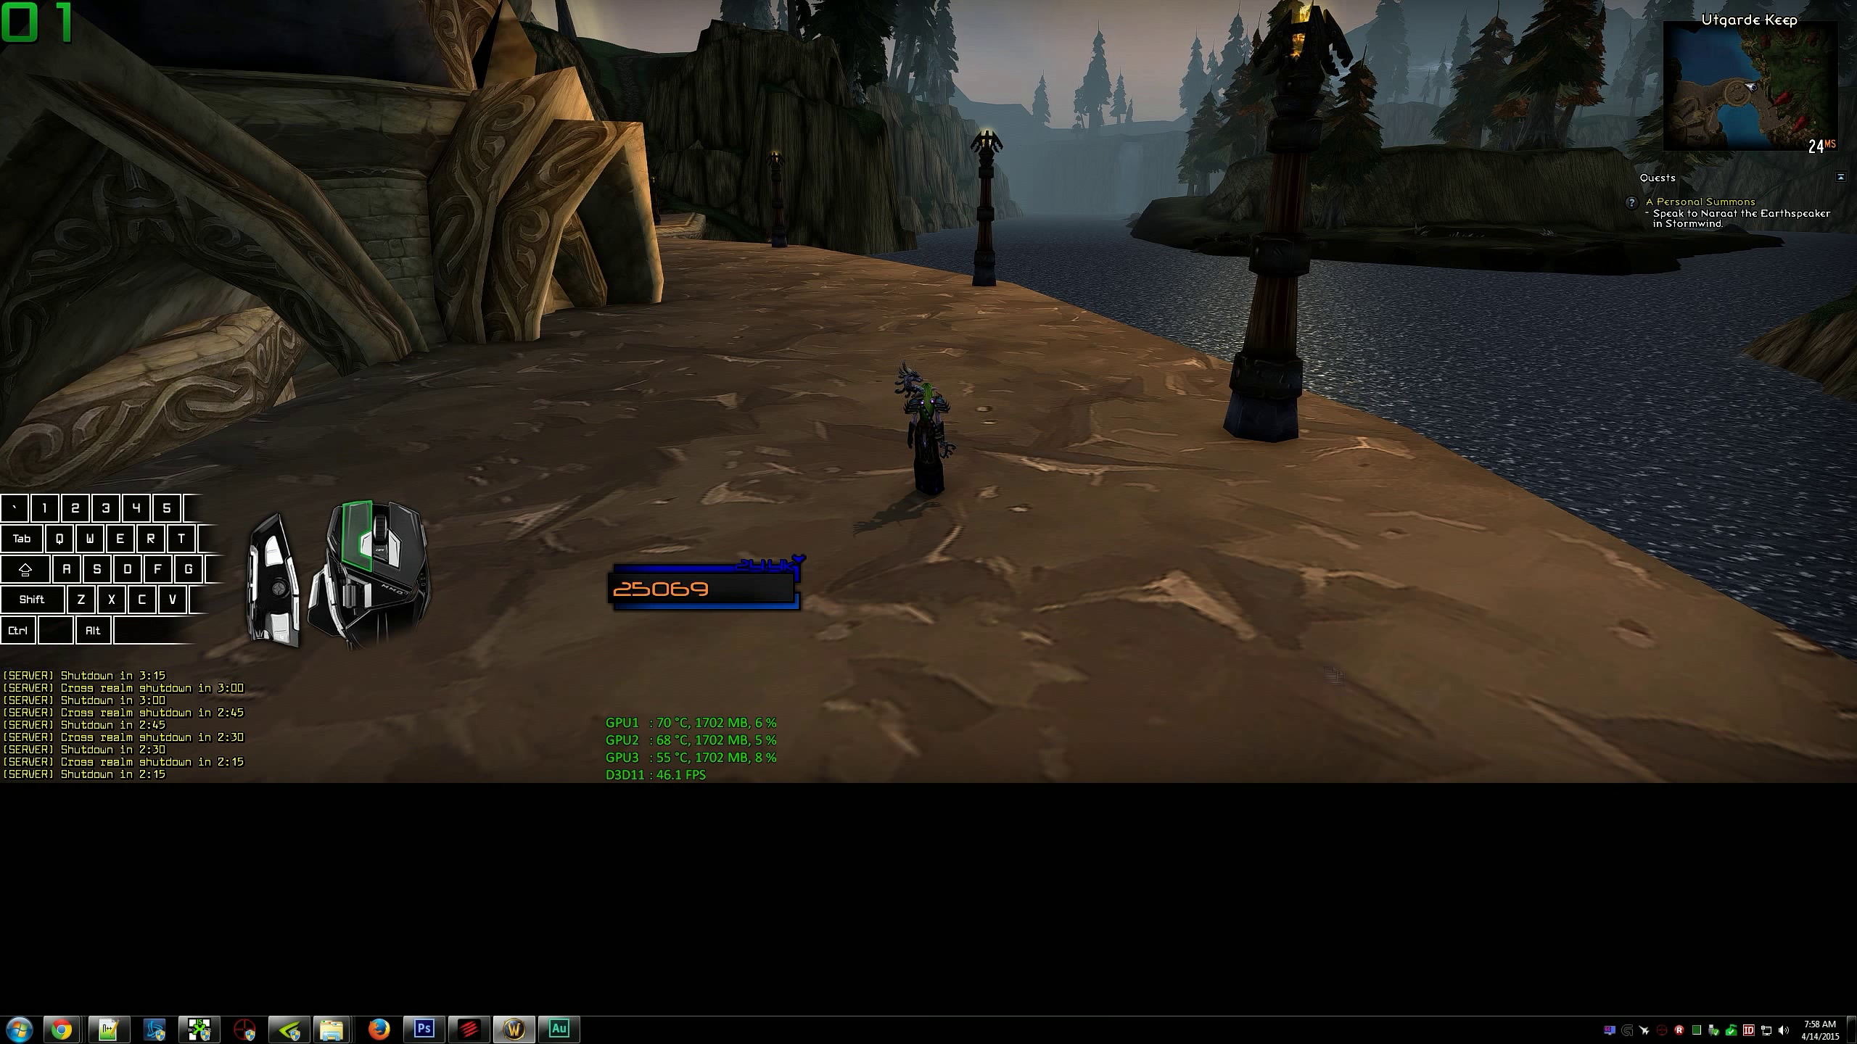